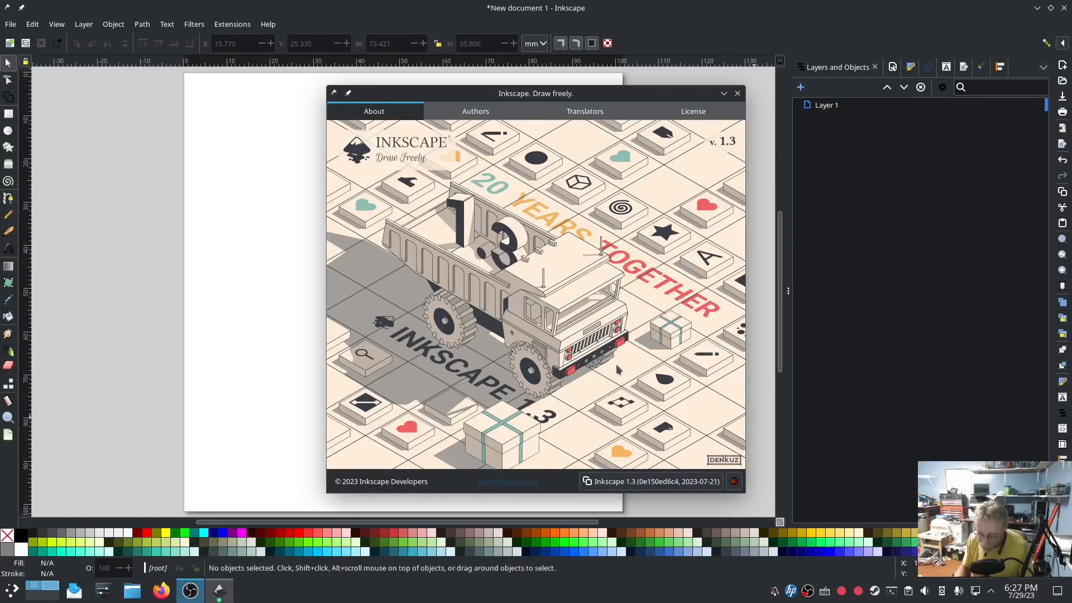
{"action": "mouse_move", "coordinate": [606, 416]}
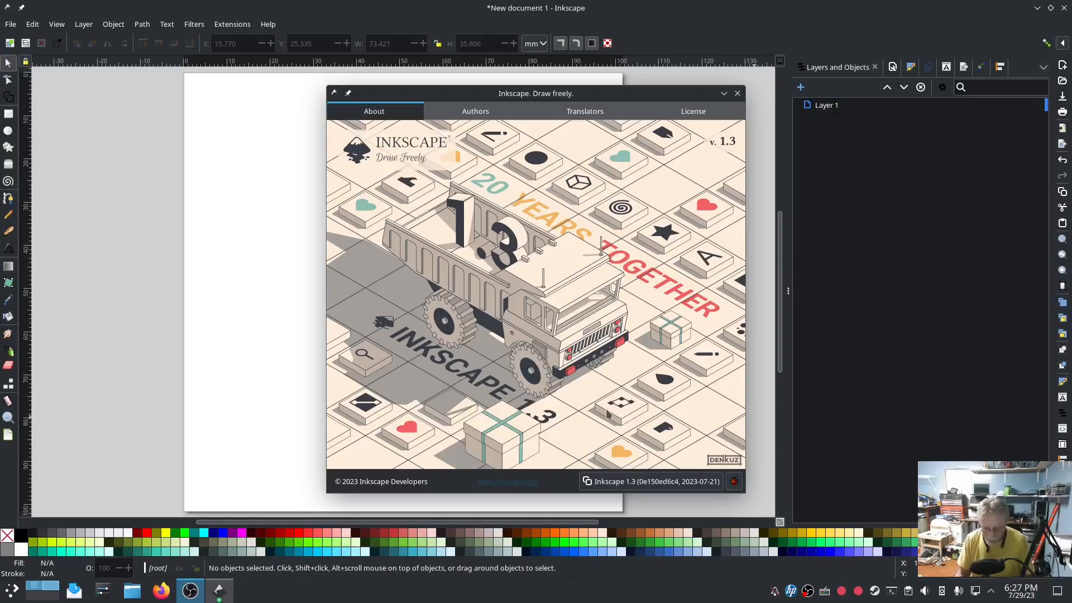
{"action": "mouse_move", "coordinate": [692, 342]}
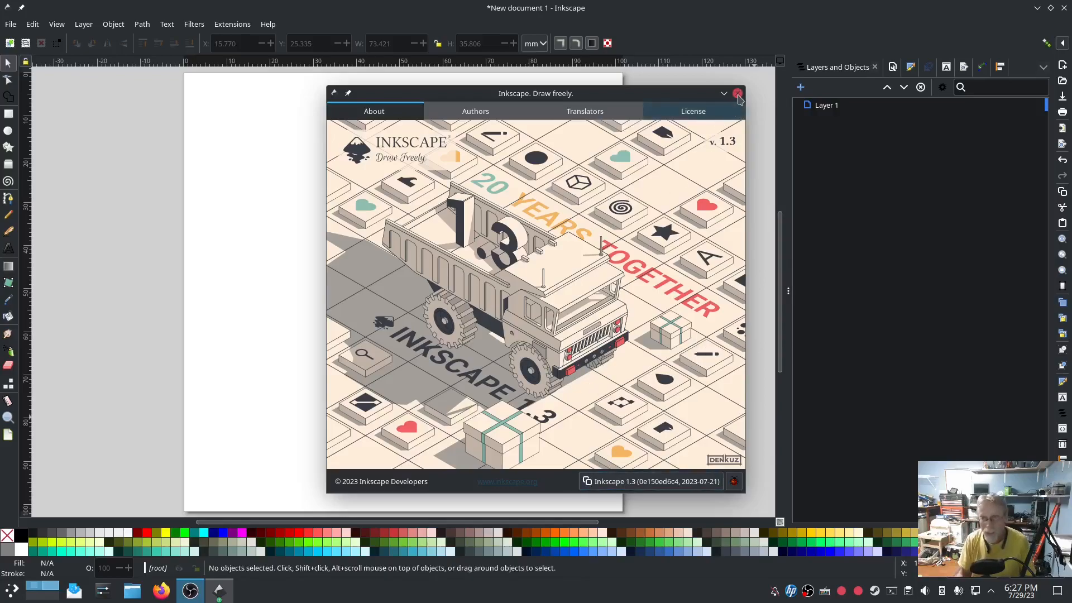
- Close the About Inkscape window, leaving the blank new document
{"action": "left_click", "coordinate": [737, 93]}
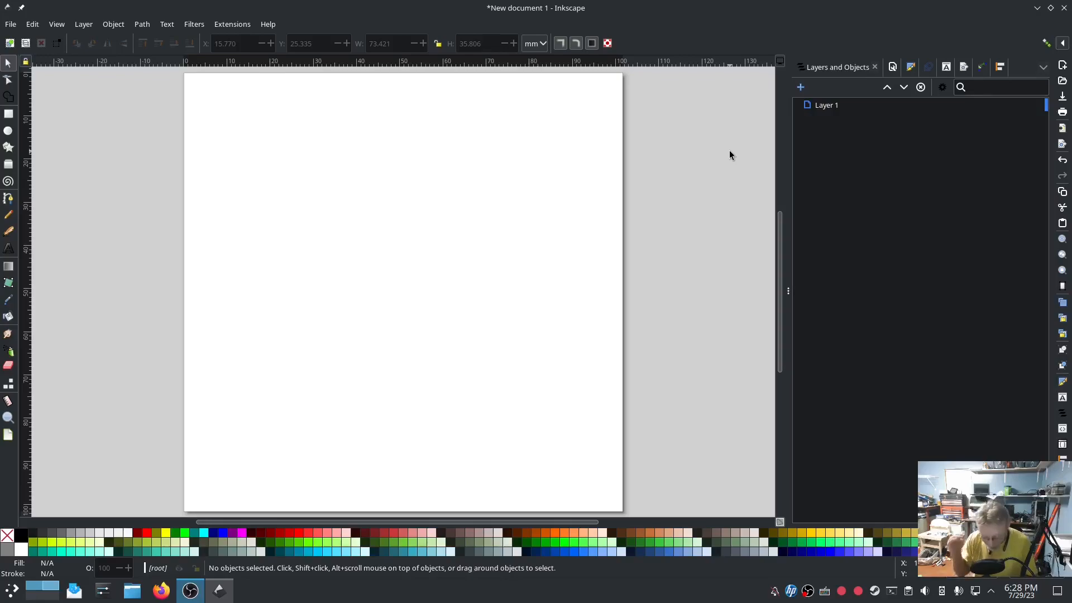
{"action": "mouse_move", "coordinate": [686, 144]}
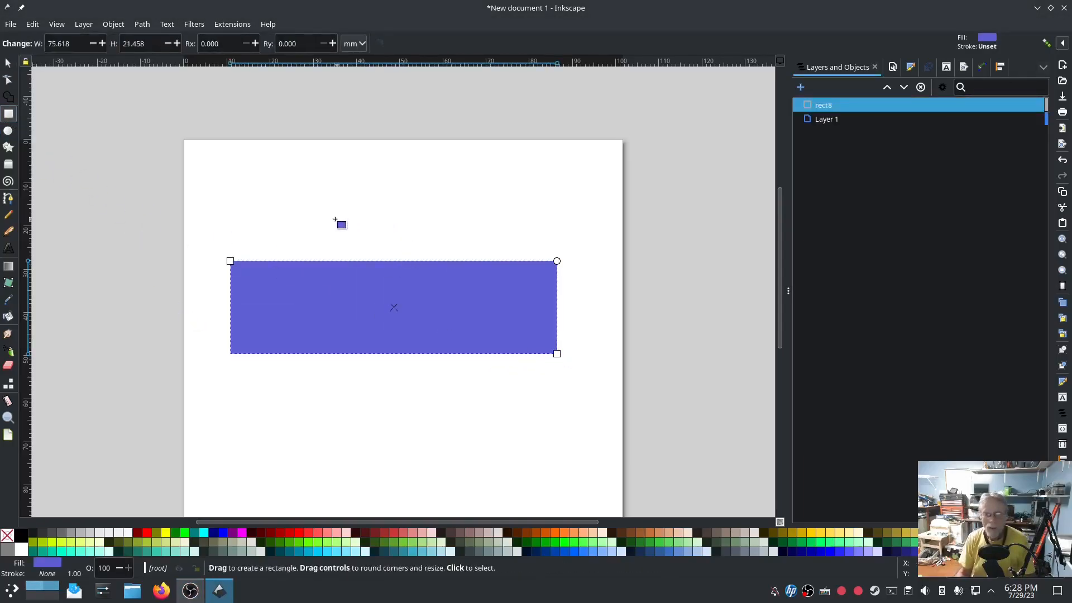
- Draw a tall green rectangle about 32.4 by 41.5 mm across the blue one and select both
{"action": "left_click_drag", "start_coordinate": [332, 219], "coordinate": [474, 400]}
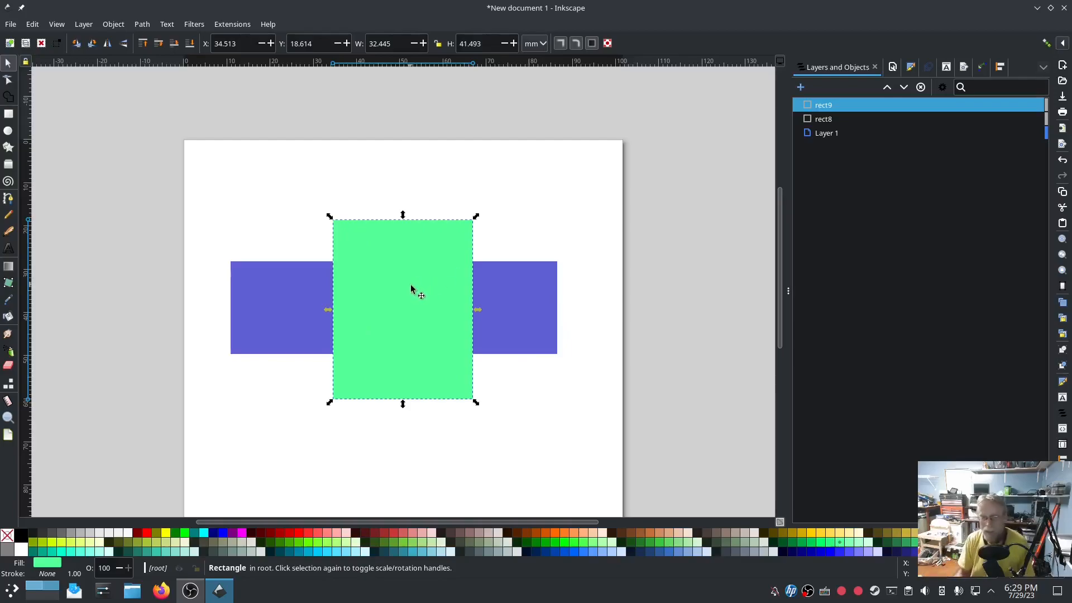
{"action": "mouse_move", "coordinate": [428, 302]}
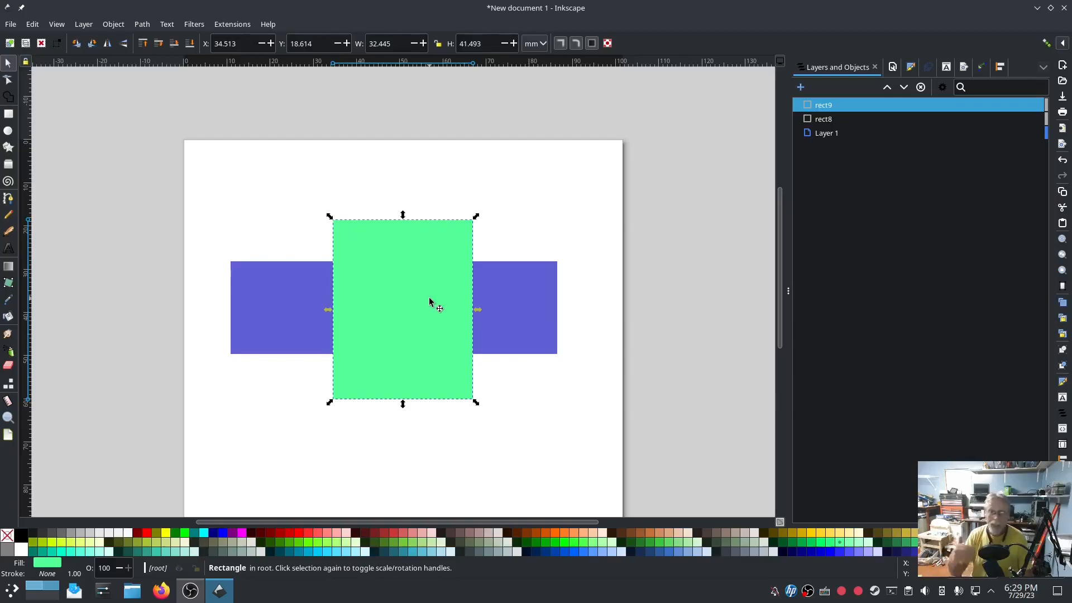
{"action": "mouse_move", "coordinate": [591, 232]}
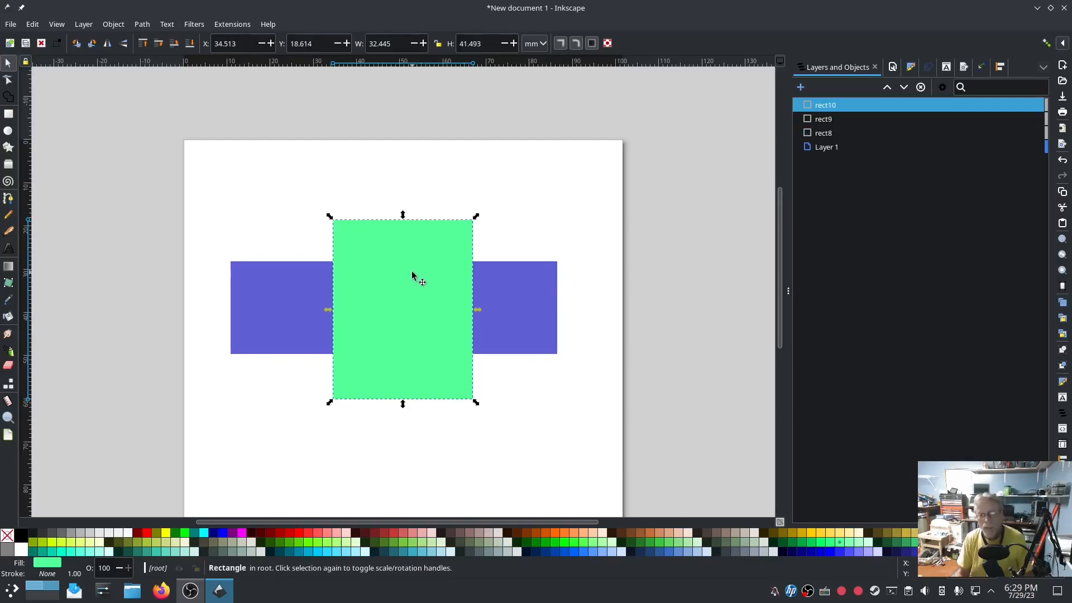
{"action": "mouse_move", "coordinate": [426, 315]}
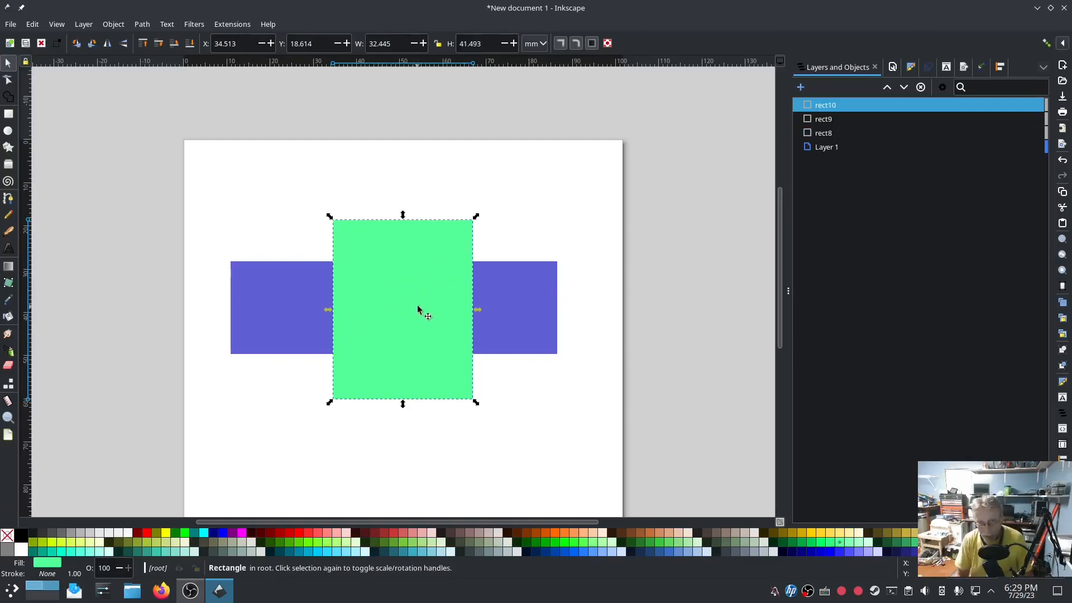
{"action": "mouse_move", "coordinate": [355, 258]}
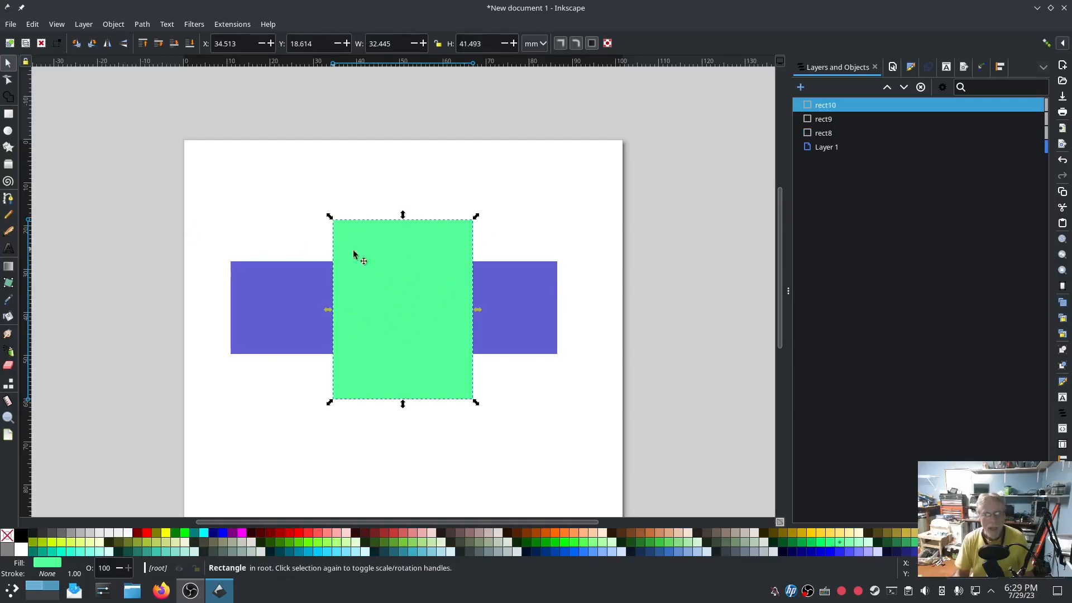
{"action": "left_click", "coordinate": [519, 293]}
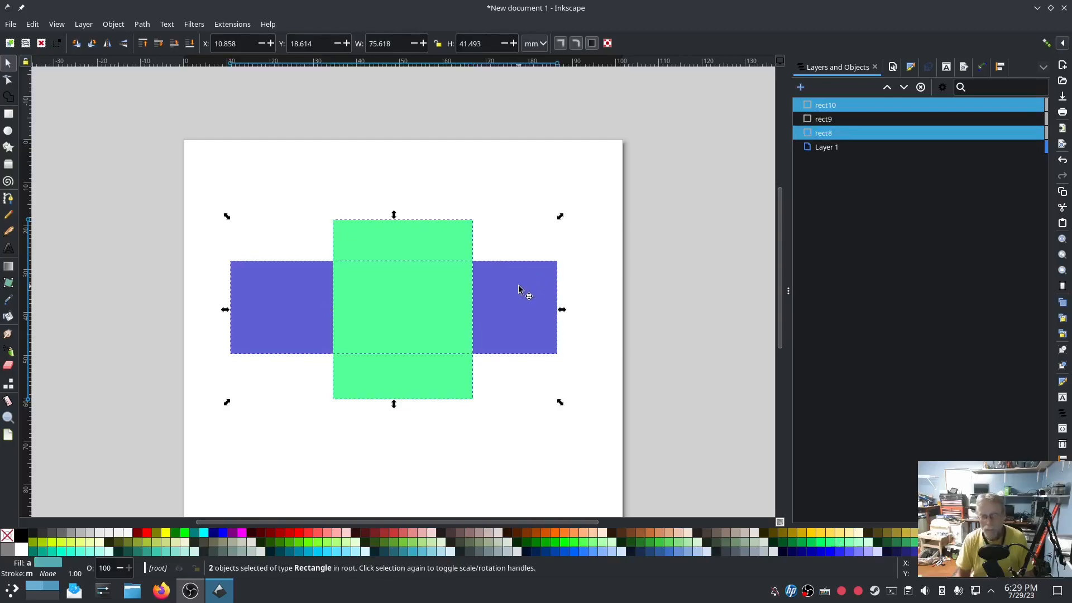
{"action": "mouse_move", "coordinate": [492, 193]}
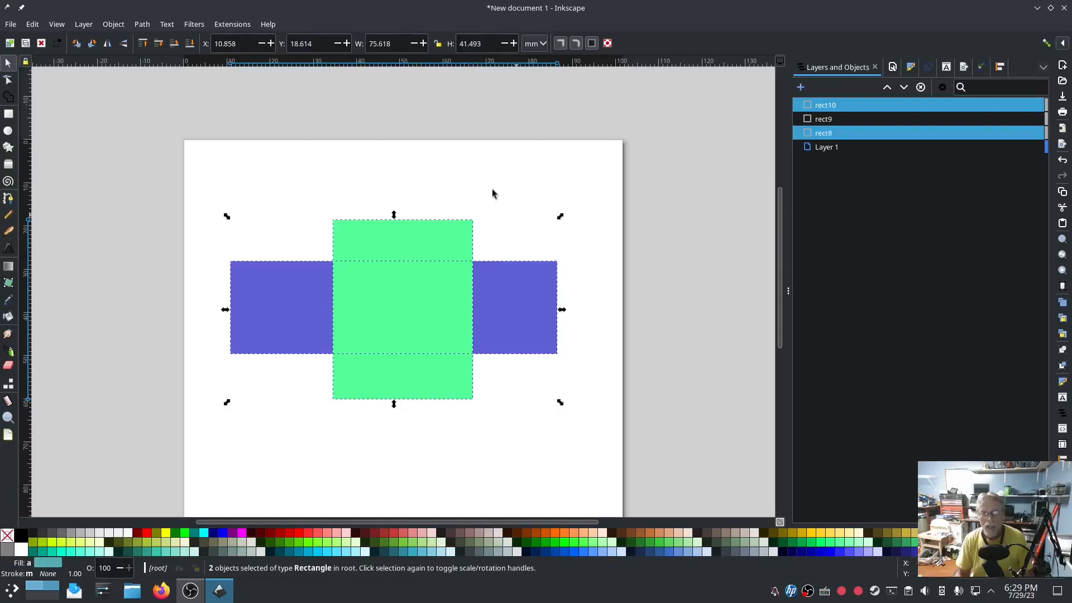
{"action": "left_click", "coordinate": [142, 23]}
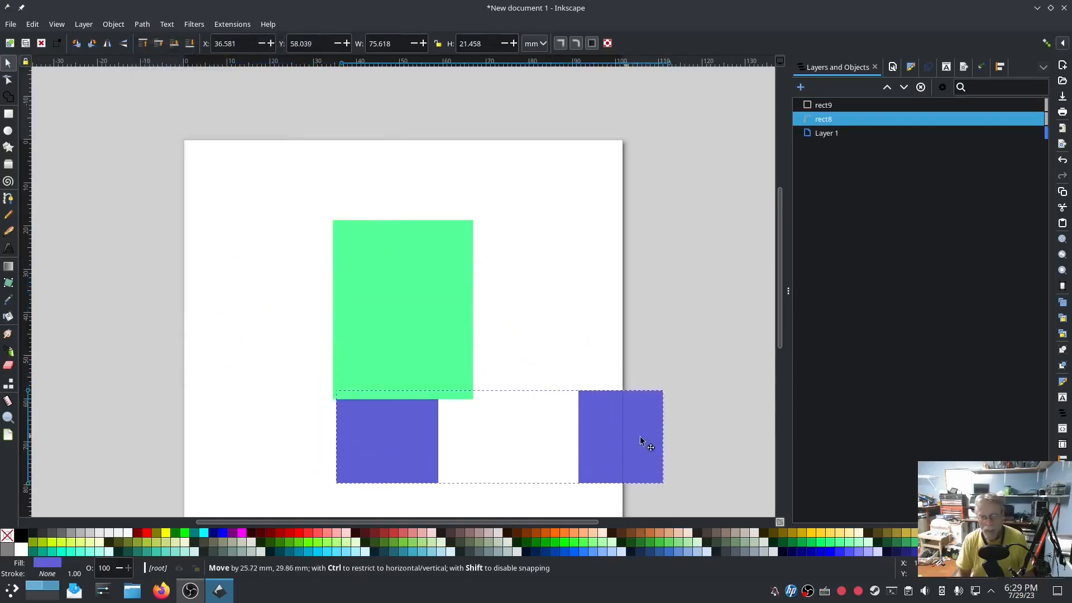
- Reorder the blue rectangle below and nudge the green rectangle slightly left
{"action": "left_click_drag", "start_coordinate": [641, 441], "coordinate": [687, 450]}
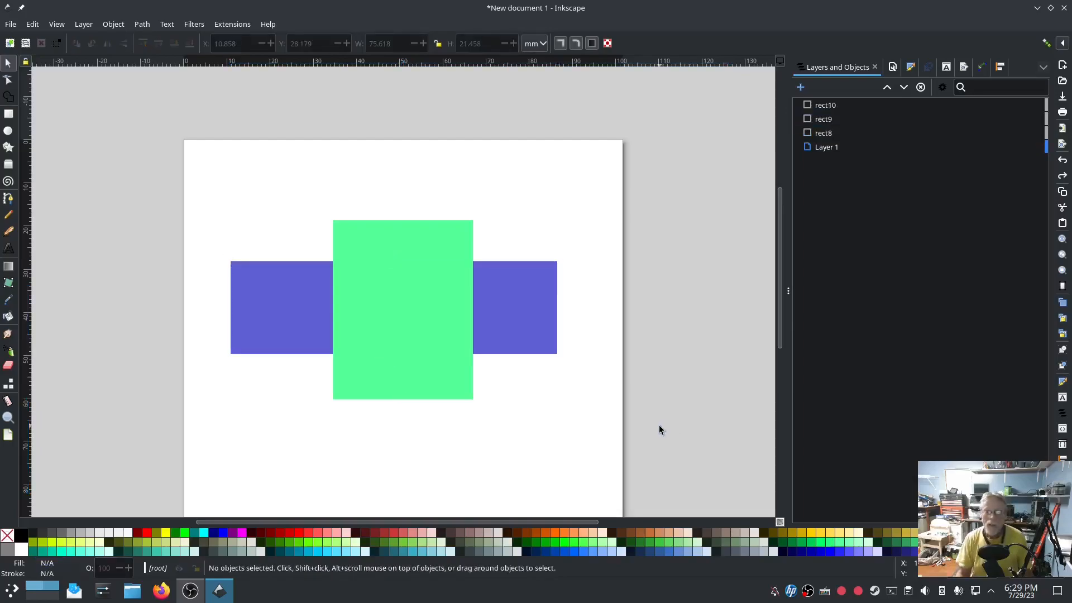
{"action": "left_click_drag", "start_coordinate": [424, 308], "coordinate": [382, 307]}
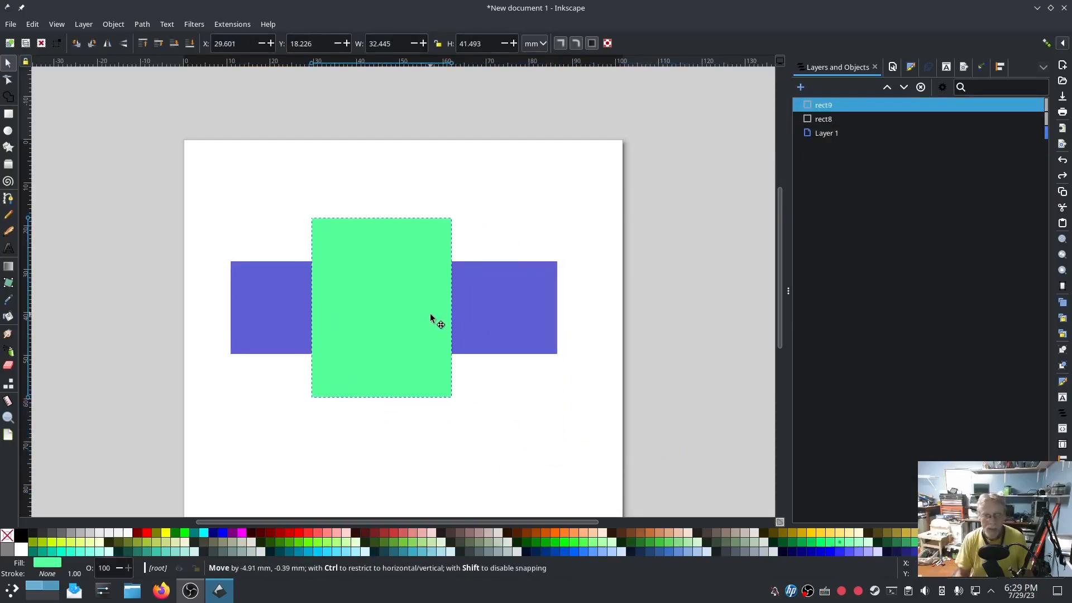
- Place a red five-pointed star on the green rectangle's edge
{"action": "left_click", "coordinate": [381, 306]}
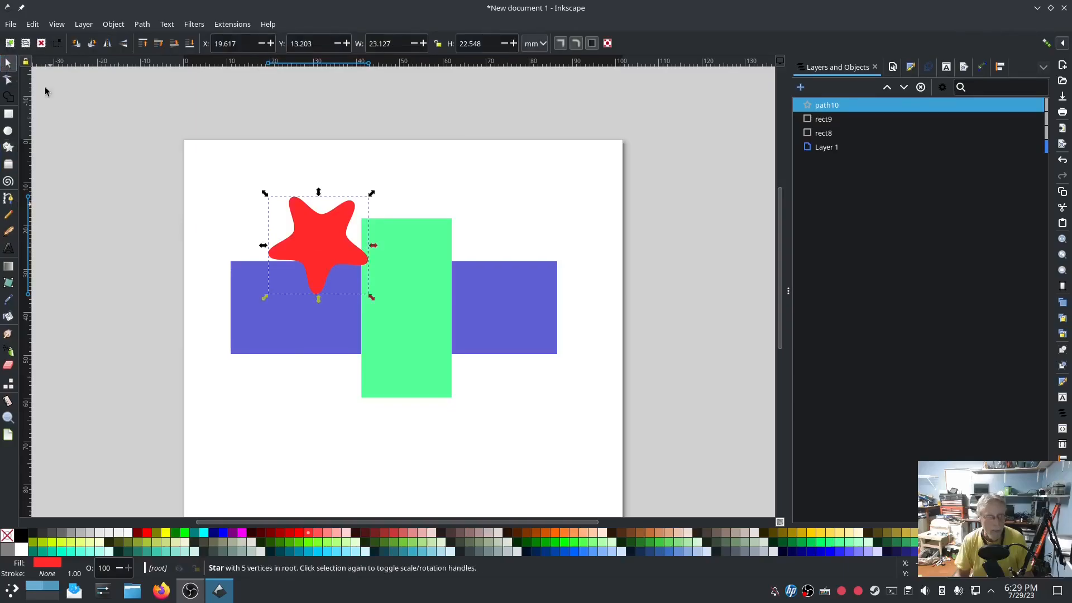
{"action": "left_click_drag", "start_coordinate": [317, 244], "coordinate": [348, 267]}
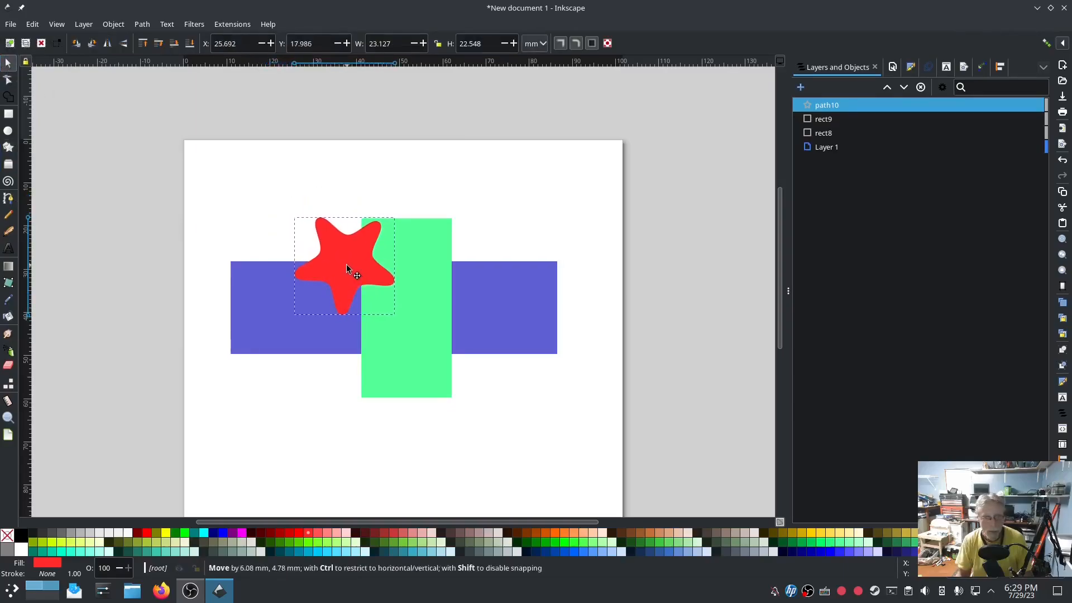
- Draw a long narrow gold bar, rotate it diagonally and duplicate it to form an X
{"action": "left_click", "coordinate": [345, 267]}
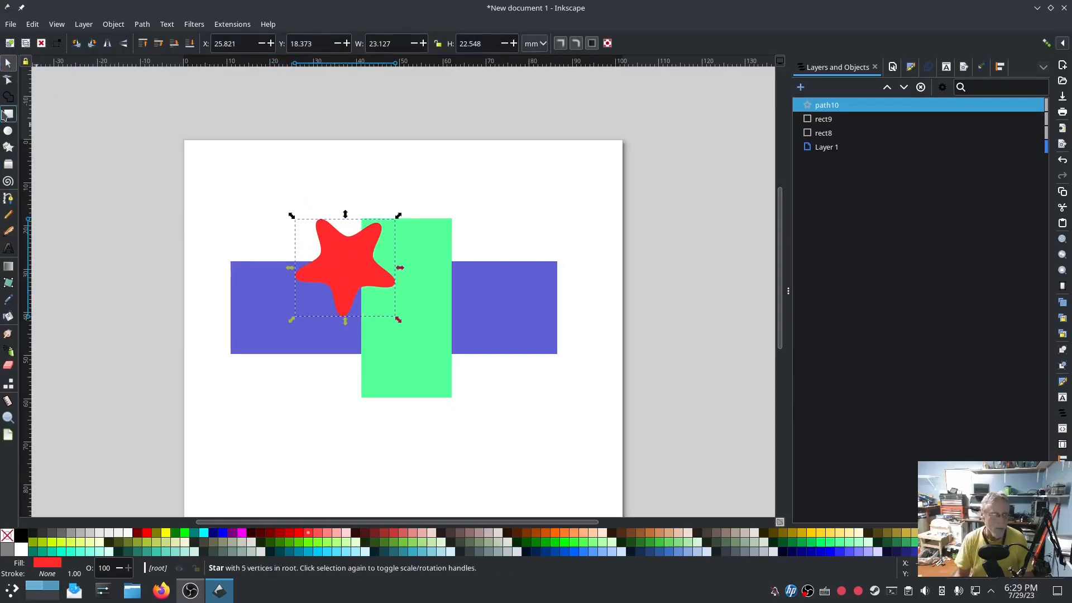
{"action": "left_click_drag", "start_coordinate": [266, 166], "coordinate": [560, 176]}
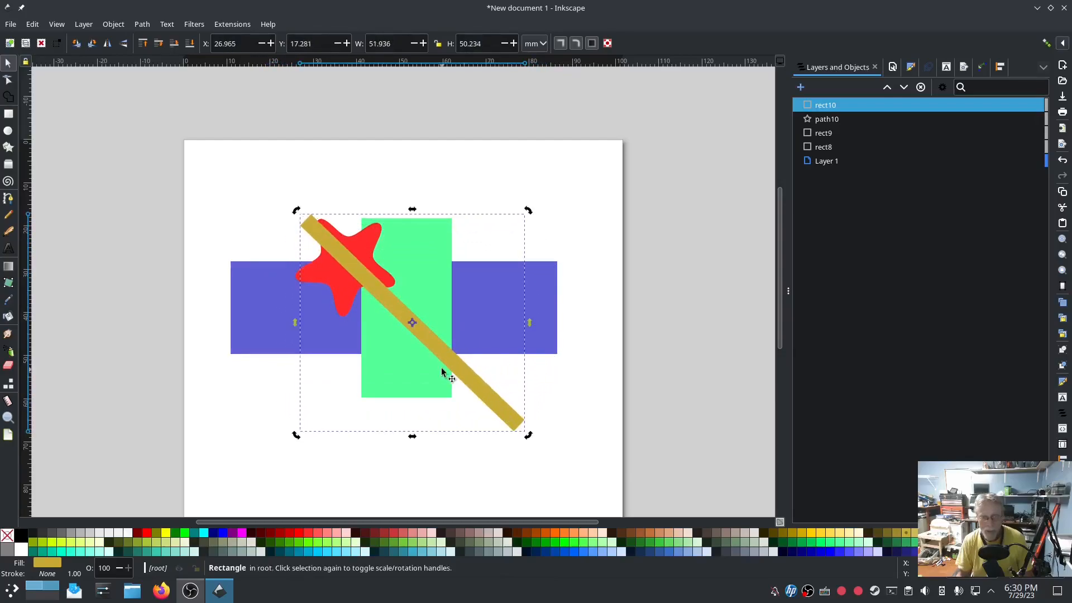
{"action": "left_click_drag", "start_coordinate": [442, 374], "coordinate": [428, 340]}
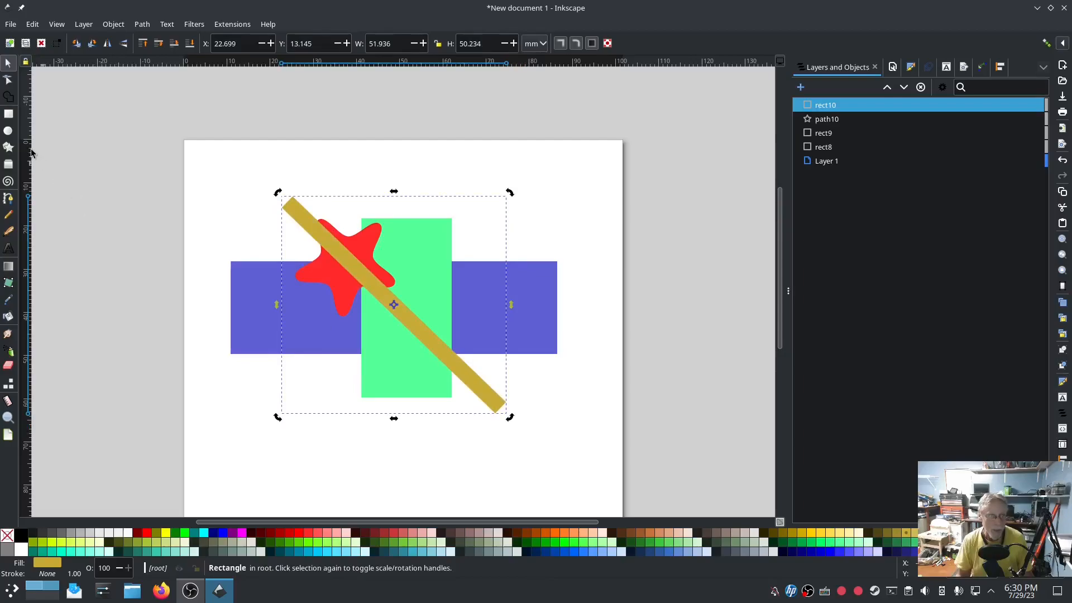
{"action": "key", "text": "ctrl+d"}
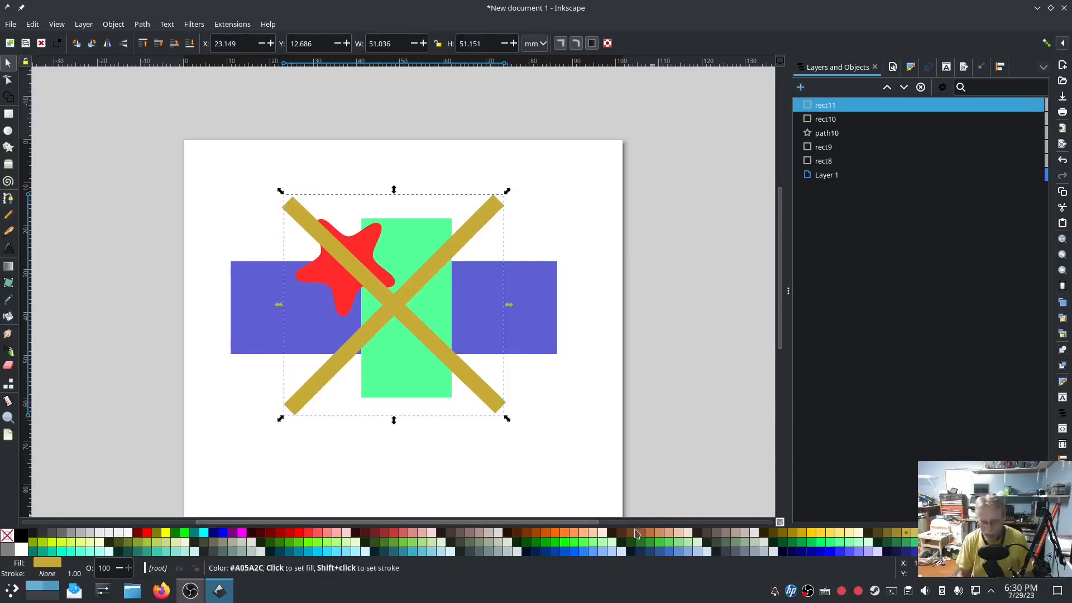
{"action": "mouse_move", "coordinate": [226, 551]}
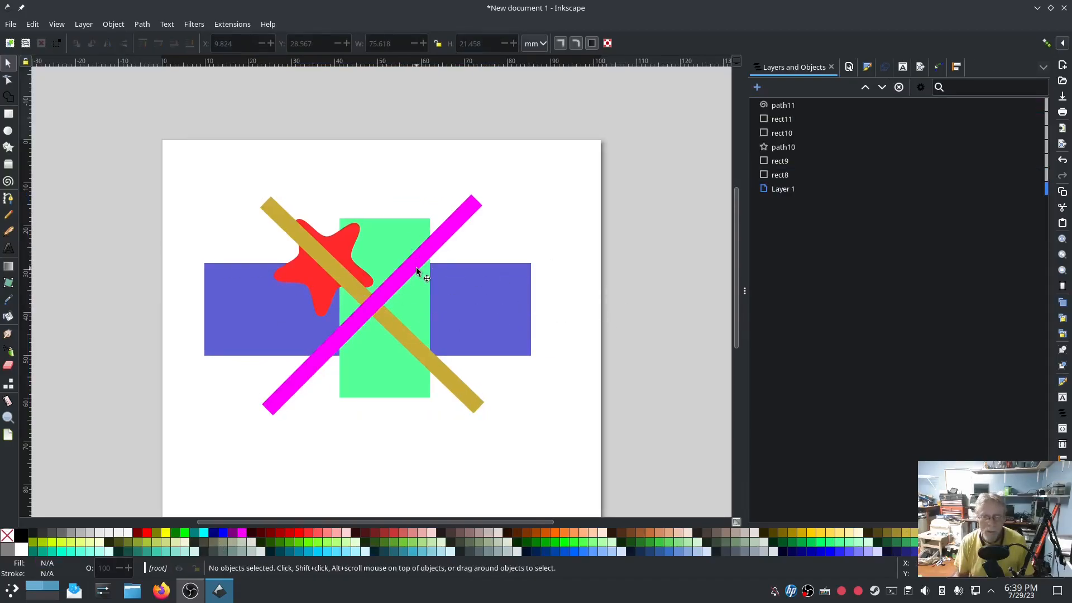
{"action": "mouse_move", "coordinate": [456, 308]}
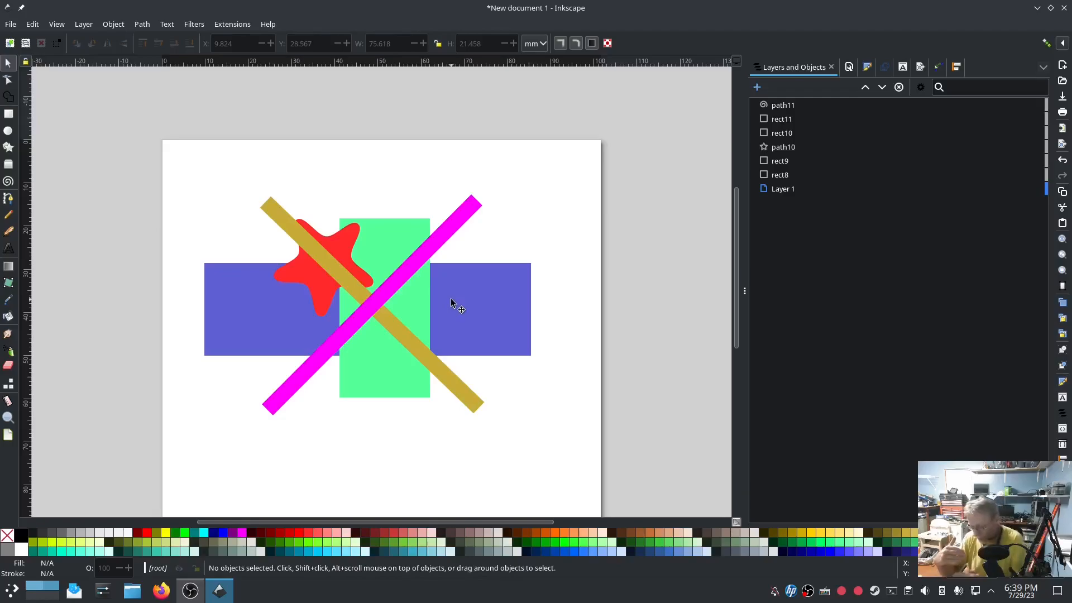
{"action": "mouse_move", "coordinate": [422, 266]}
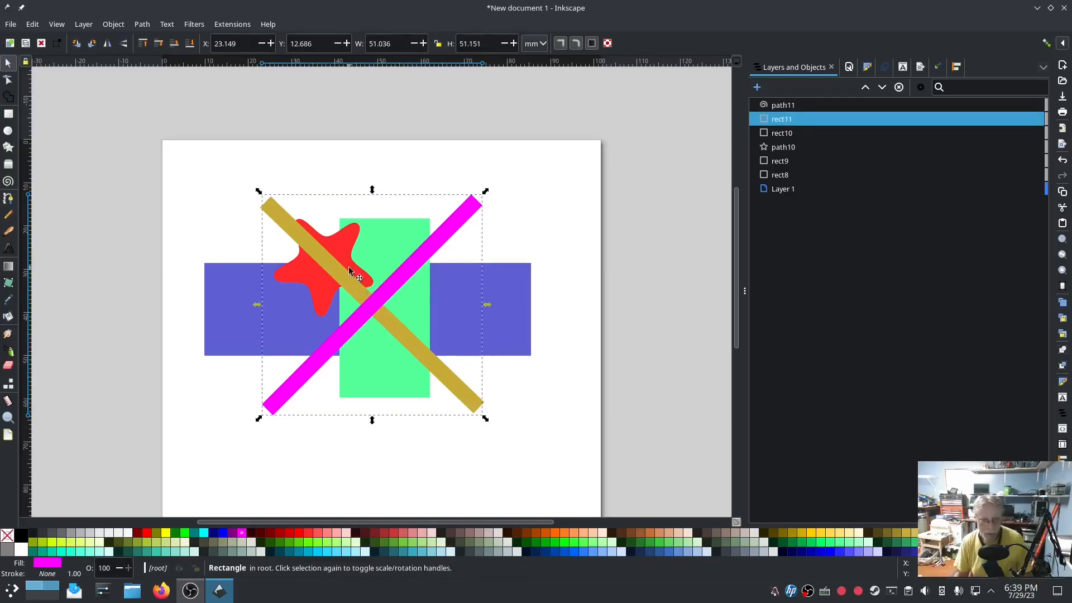
{"action": "mouse_move", "coordinate": [454, 308]}
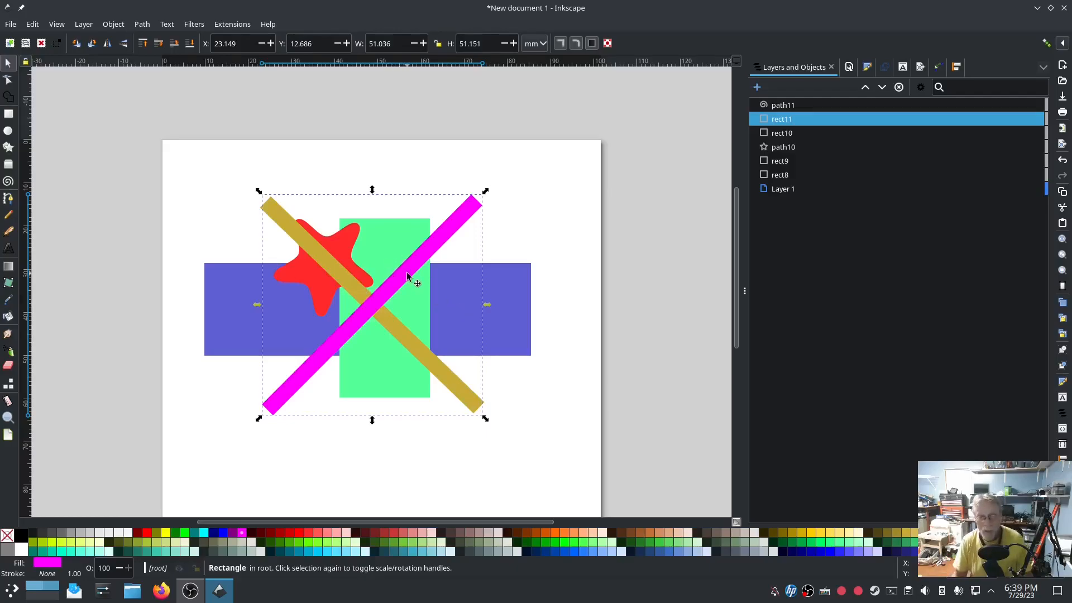
- Deselect the magenta bar, then select all six shapes in Layer 1 together
{"action": "left_click", "coordinate": [601, 339]}
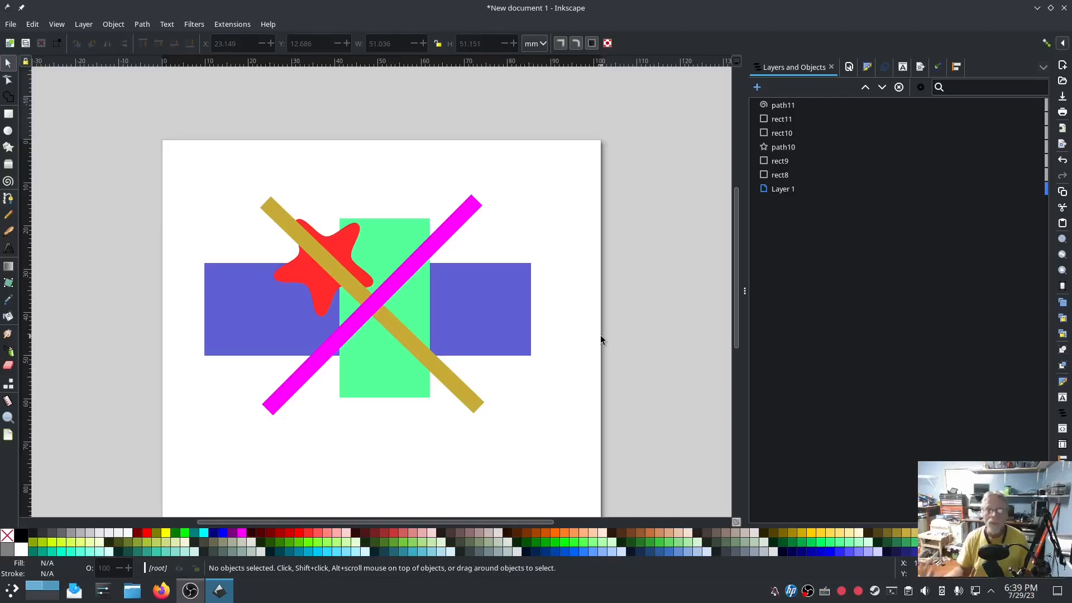
{"action": "left_click", "coordinate": [142, 23]}
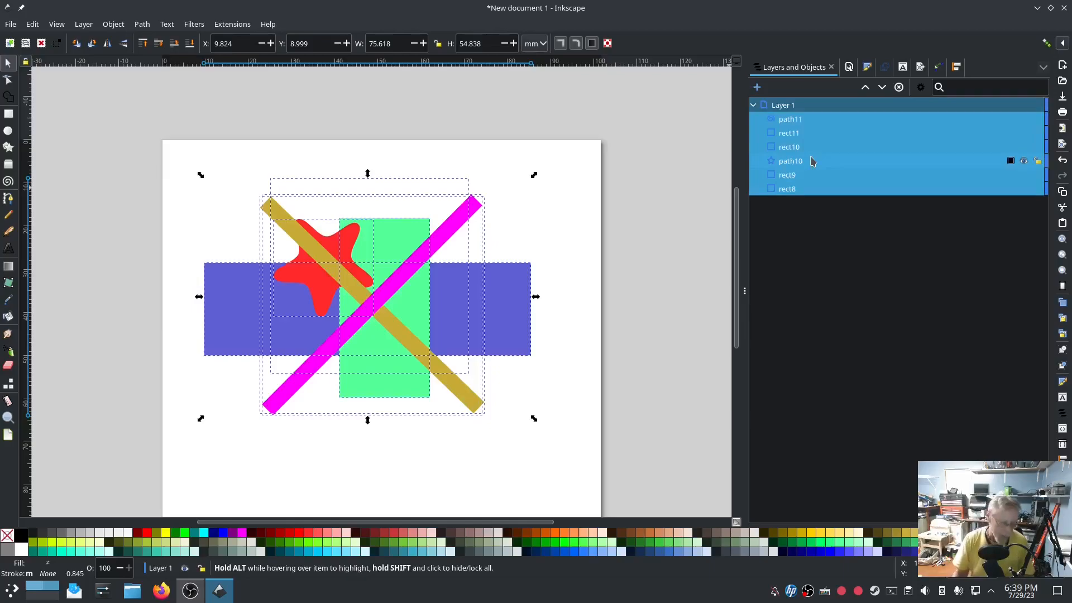
- Flatten all six overlapping shapes into five non-overlapping paths, path32 to path36
{"action": "left_click", "coordinate": [667, 296]}
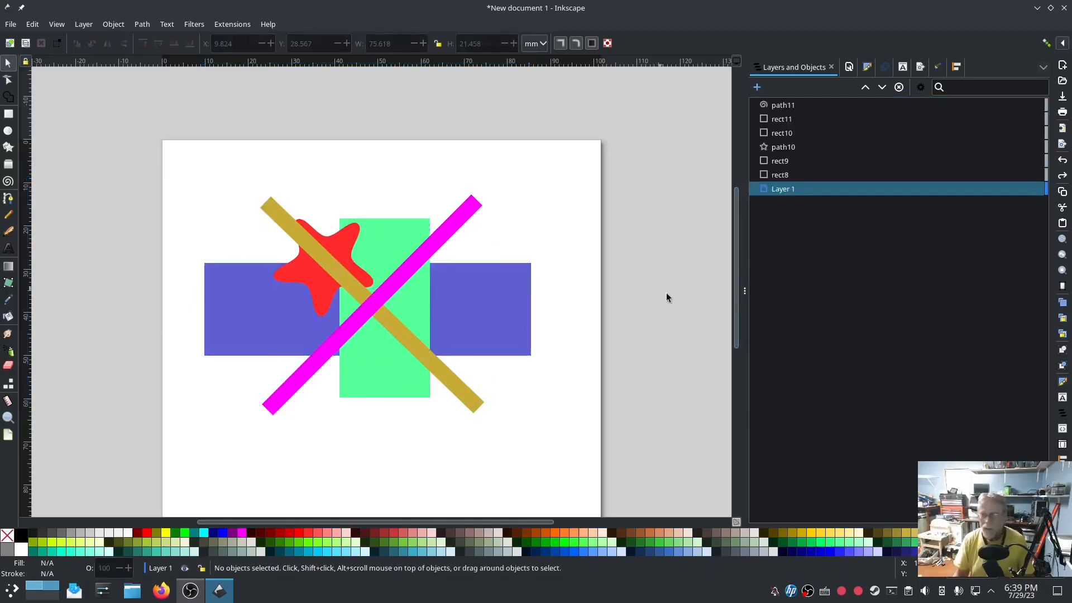
{"action": "left_click", "coordinate": [780, 175]}
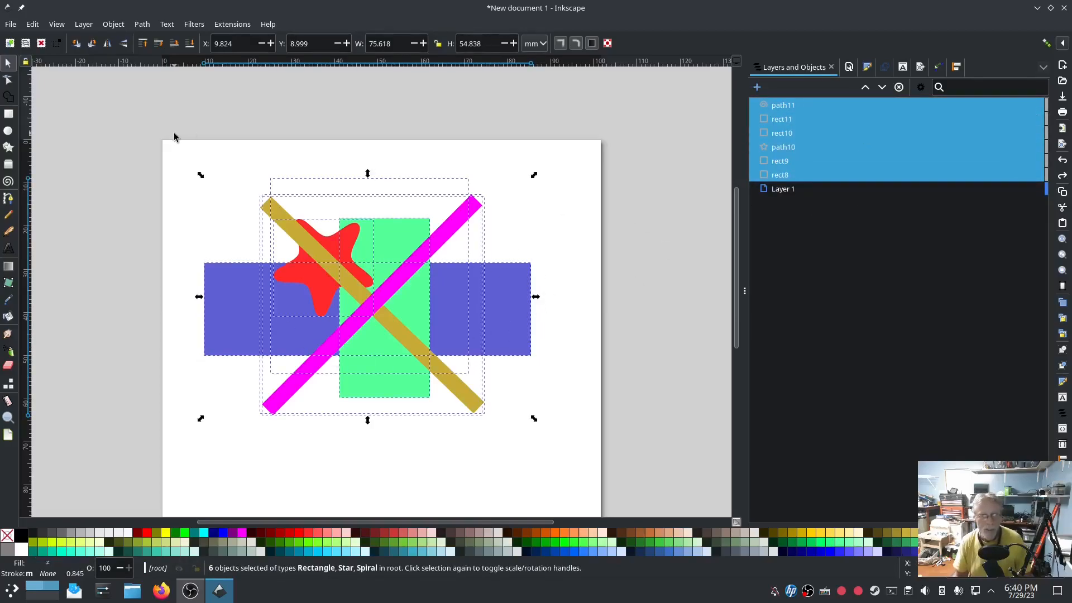
{"action": "left_click", "coordinate": [142, 23]}
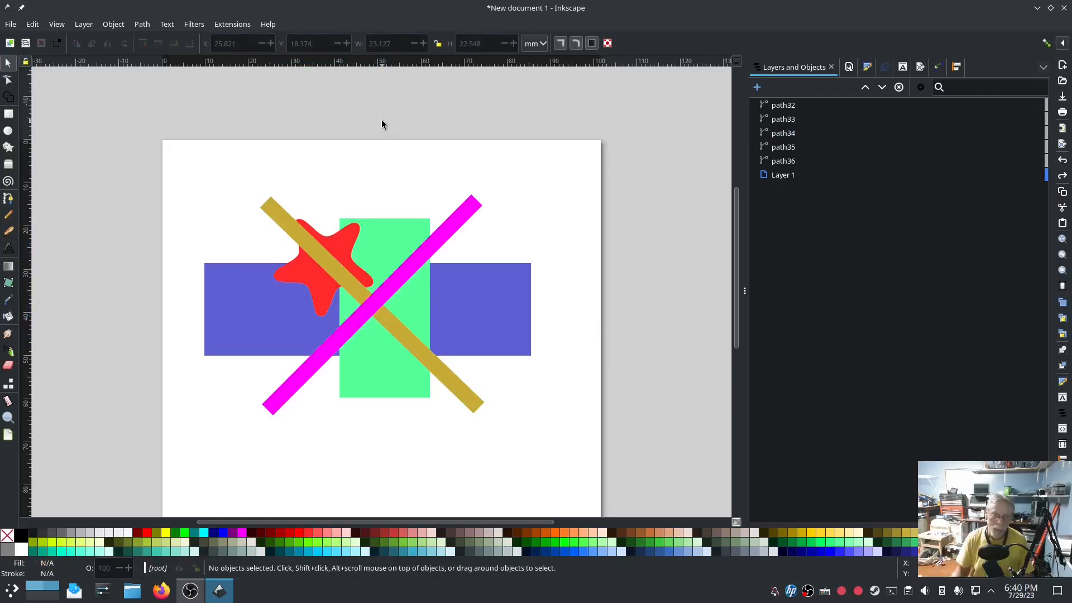
- Run InkStitch's Break Apart Fill Objects on the layer, splitting the five paths into twelve pieces
{"action": "left_click", "coordinate": [783, 161]}
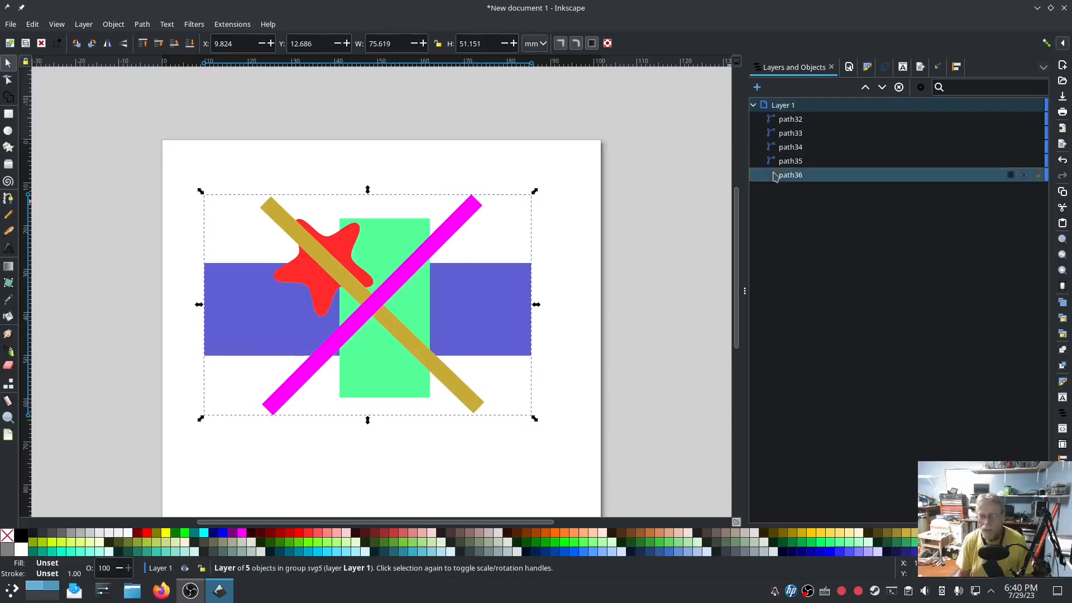
{"action": "left_click", "coordinate": [233, 24]}
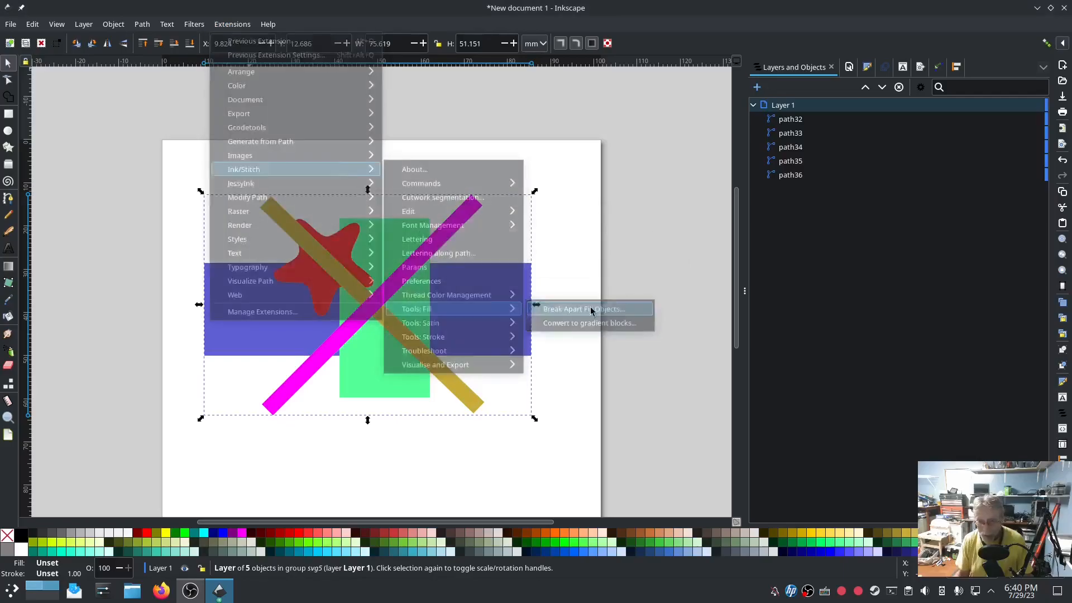
{"action": "left_click", "coordinate": [583, 308]}
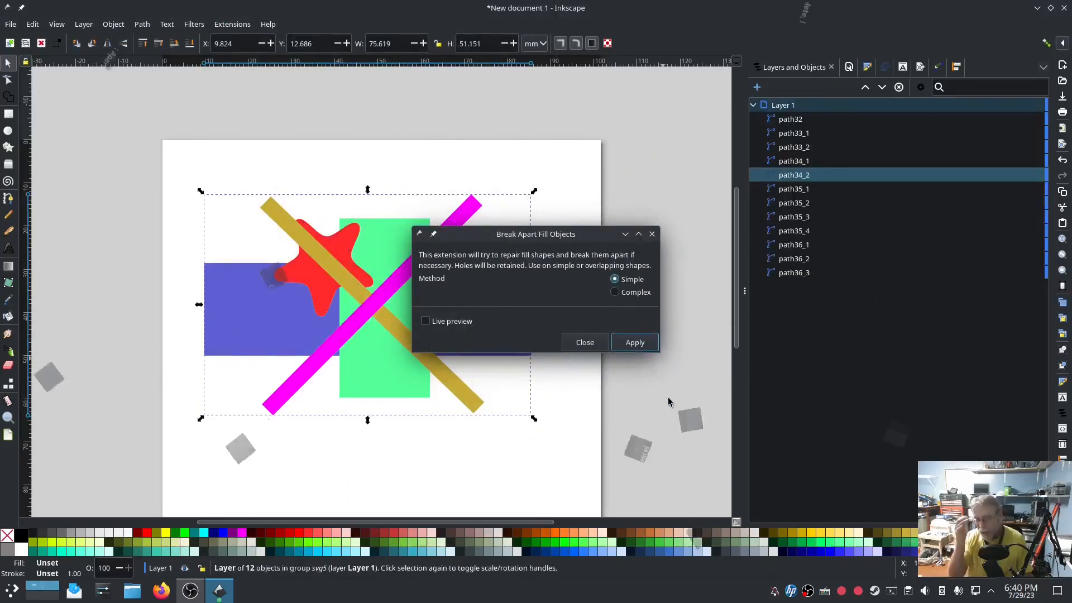
- Drag the purple, gold bar and star pieces aside and back to show they are separate
{"action": "left_click", "coordinate": [634, 342]}
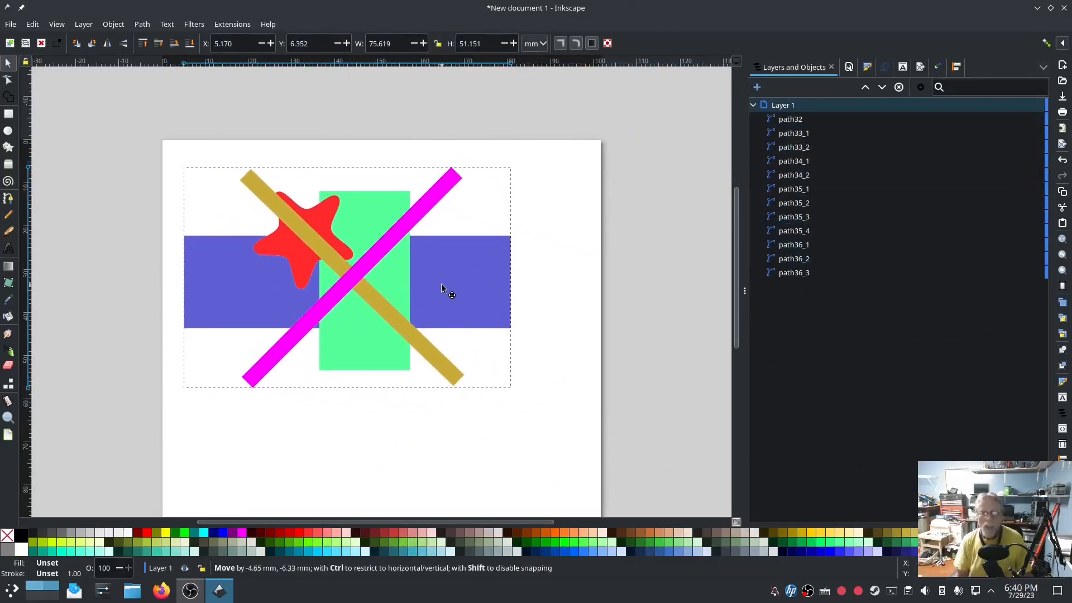
{"action": "left_click_drag", "start_coordinate": [457, 280], "coordinate": [622, 266]}
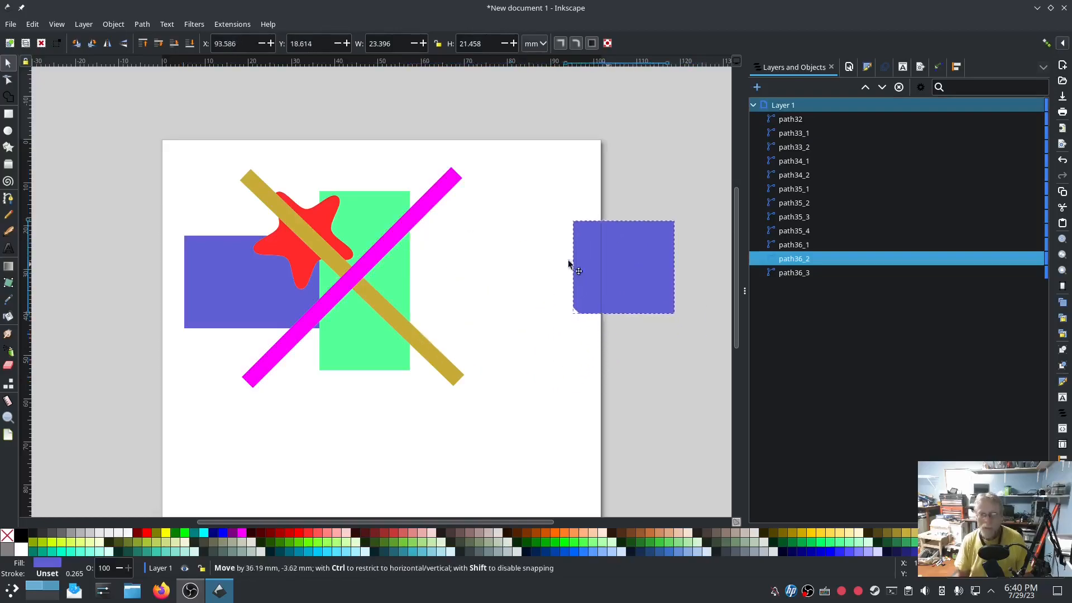
{"action": "left_click_drag", "start_coordinate": [621, 267], "coordinate": [461, 280]}
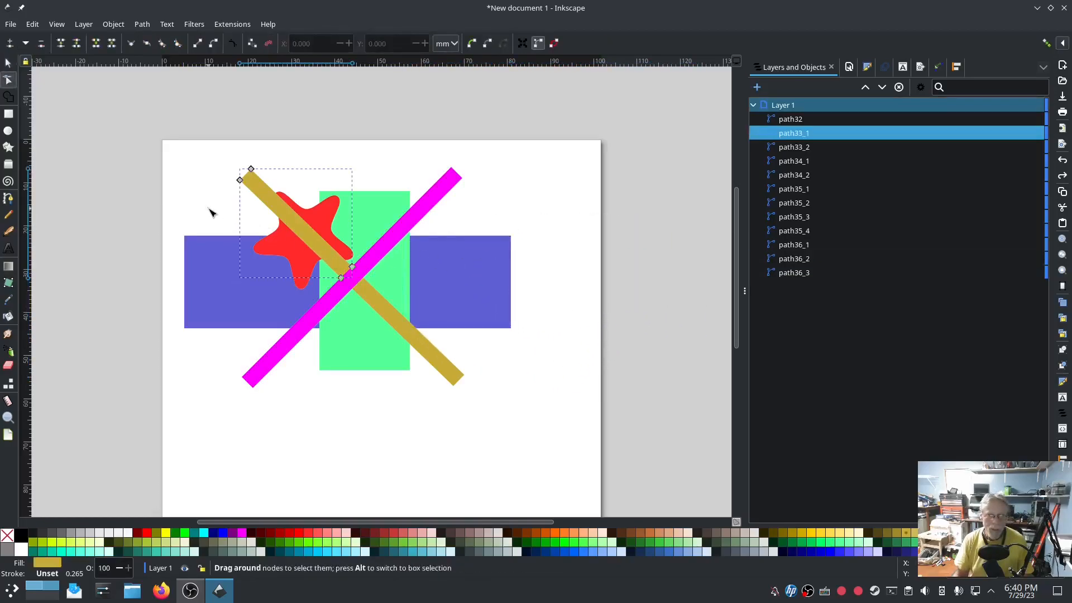
{"action": "mouse_move", "coordinate": [186, 186]}
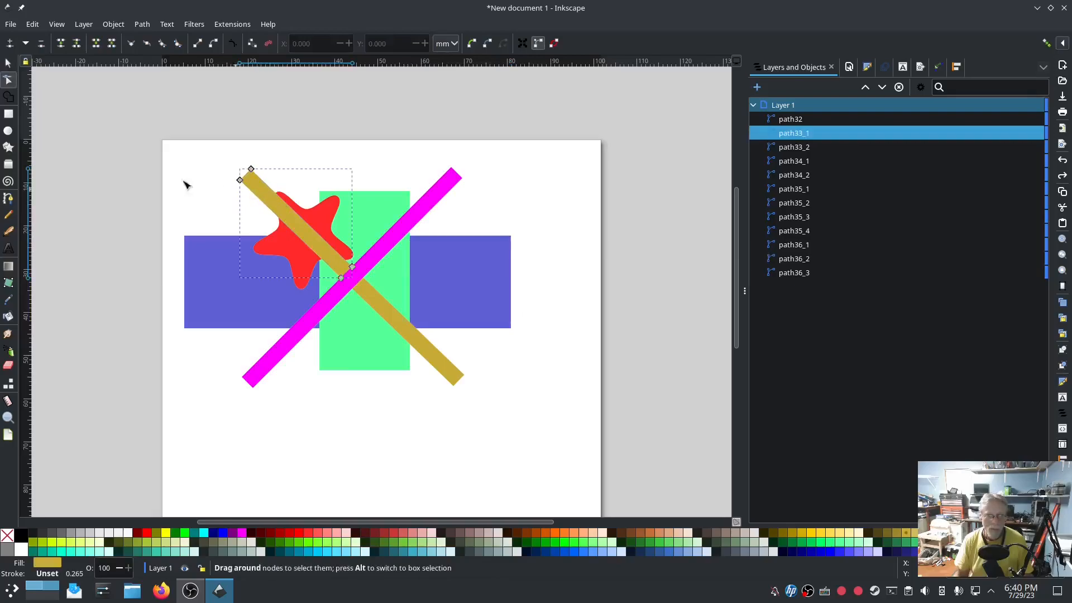
{"action": "left_click_drag", "start_coordinate": [308, 219], "coordinate": [171, 191]}
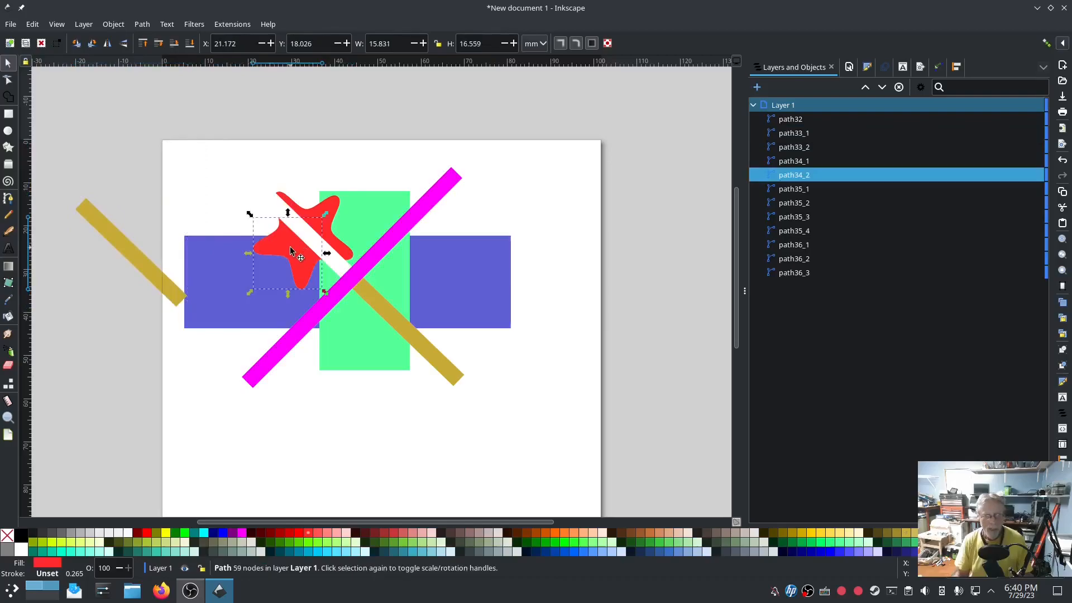
{"action": "left_click_drag", "start_coordinate": [287, 254], "coordinate": [191, 393]}
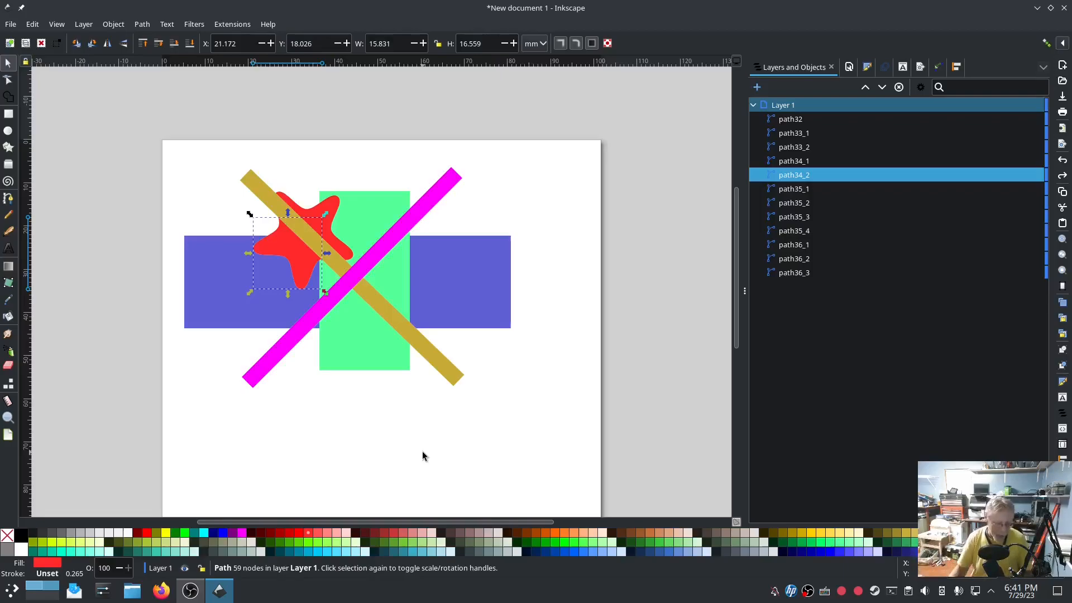
{"action": "mouse_move", "coordinate": [591, 414]}
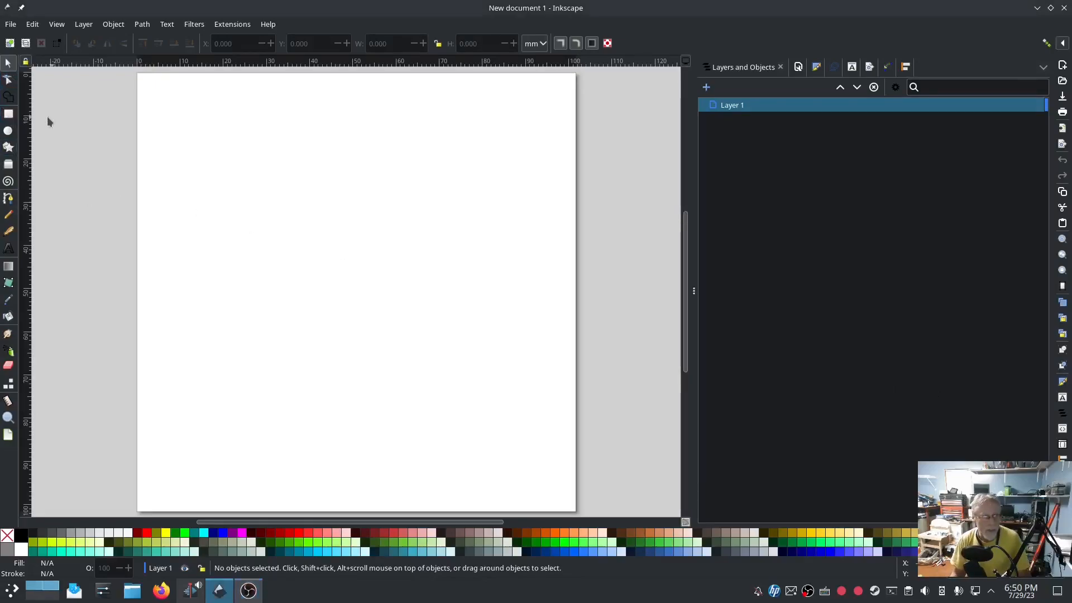
- Draw a wide teal rectangle and a blue ellipse overlapping it
{"action": "left_click", "coordinate": [9, 114]}
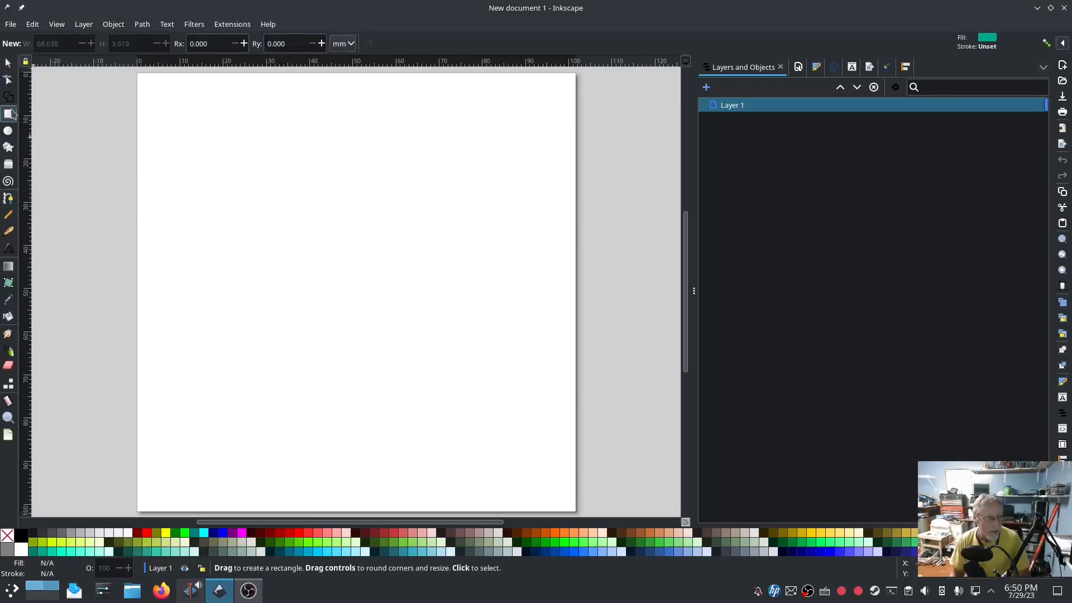
{"action": "left_click_drag", "start_coordinate": [219, 194], "coordinate": [547, 279]}
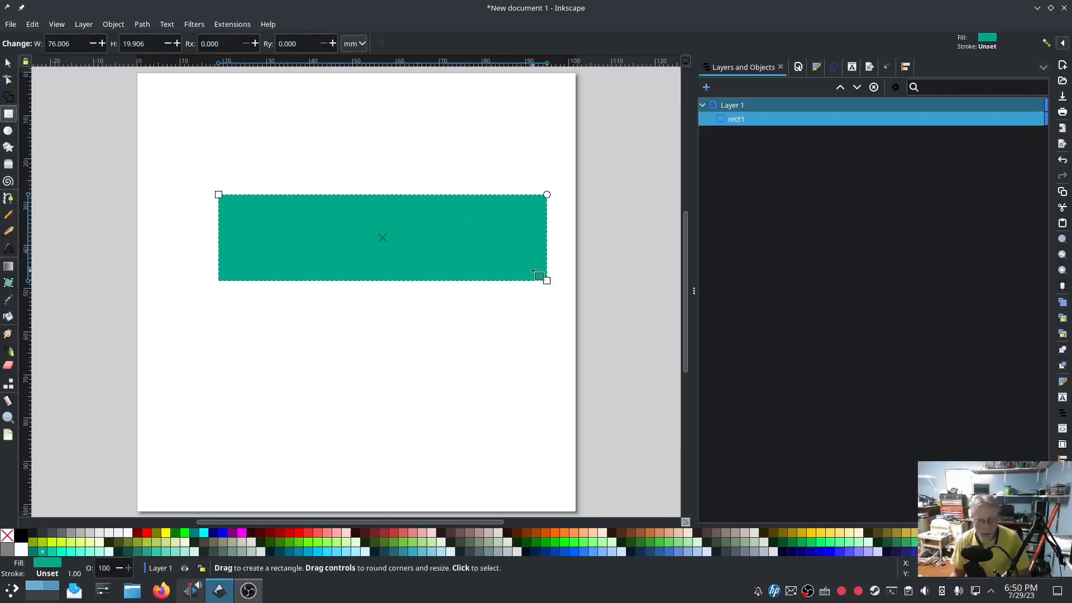
{"action": "left_click", "coordinate": [9, 130]}
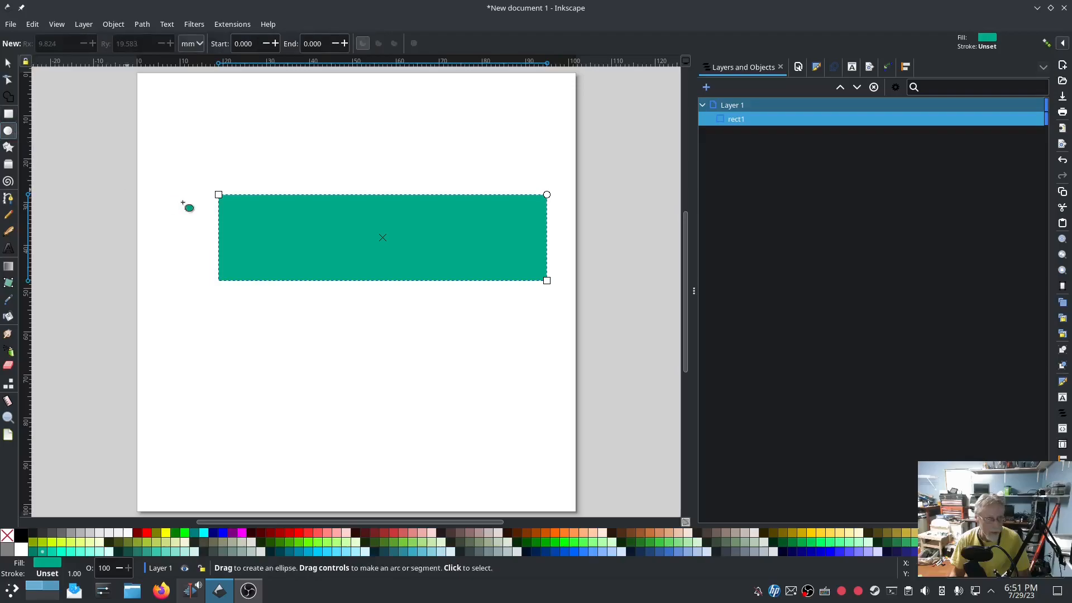
{"action": "left_click_drag", "start_coordinate": [190, 207], "coordinate": [395, 316]}
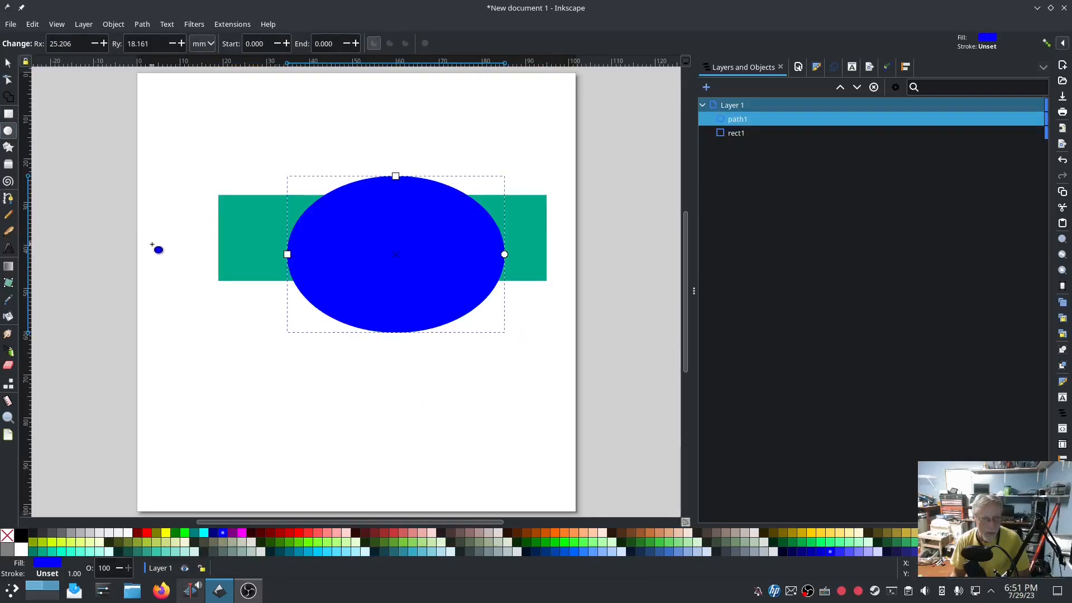
- Add a red star and centre it inside the blue ellipse
{"action": "left_click", "coordinate": [9, 146]}
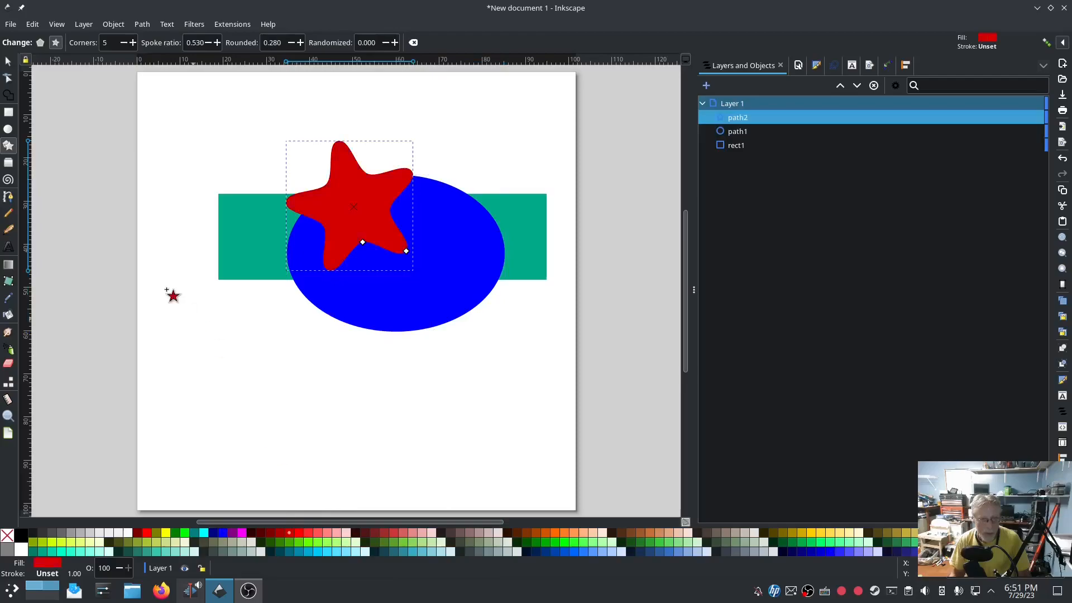
{"action": "left_click_drag", "start_coordinate": [351, 205], "coordinate": [373, 232]}
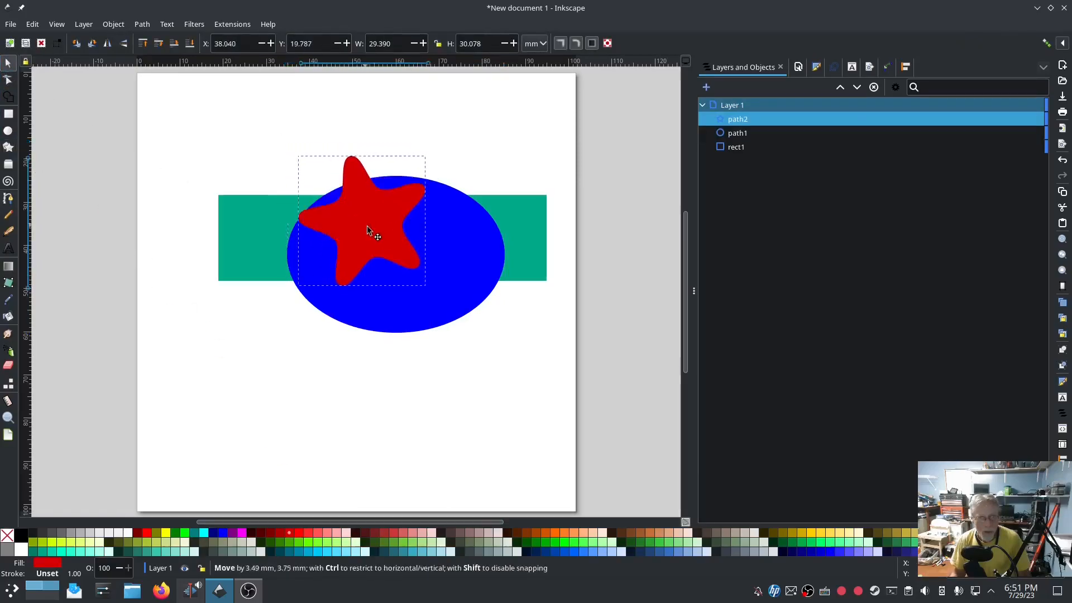
{"action": "left_click_drag", "start_coordinate": [370, 230], "coordinate": [415, 258]}
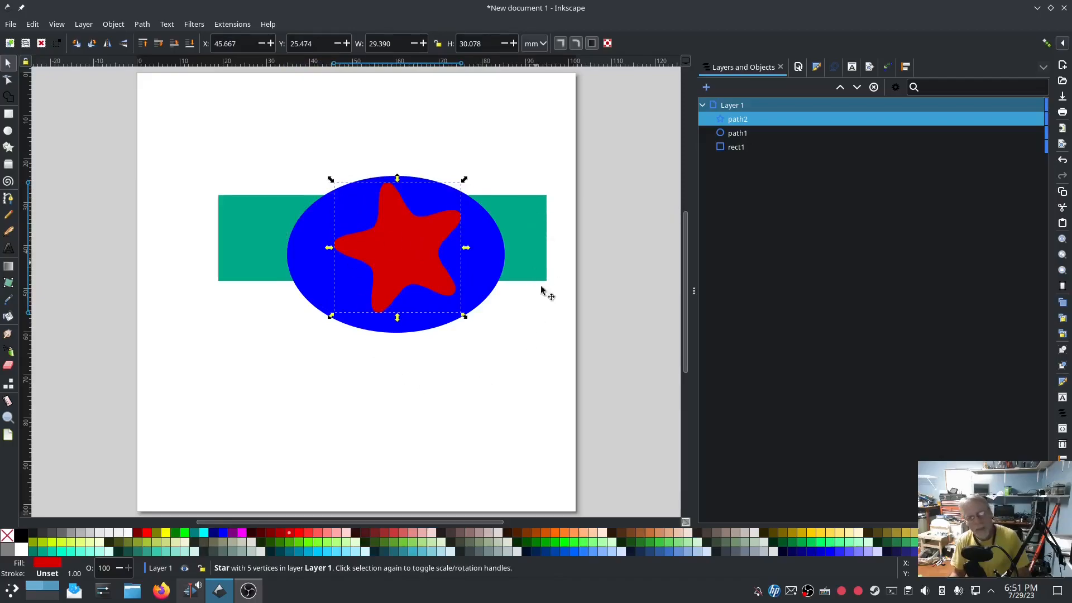
{"action": "mouse_move", "coordinate": [537, 208]}
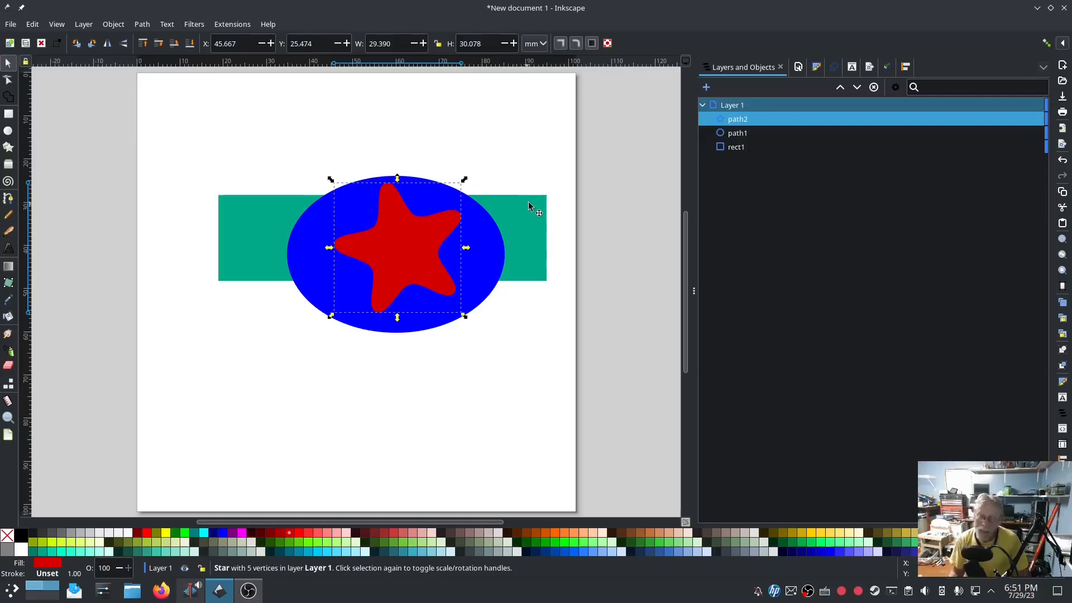
- Select the green bar rect4 and the blue ellipse path1 together in the Objects panel
{"action": "left_click", "coordinate": [737, 133]}
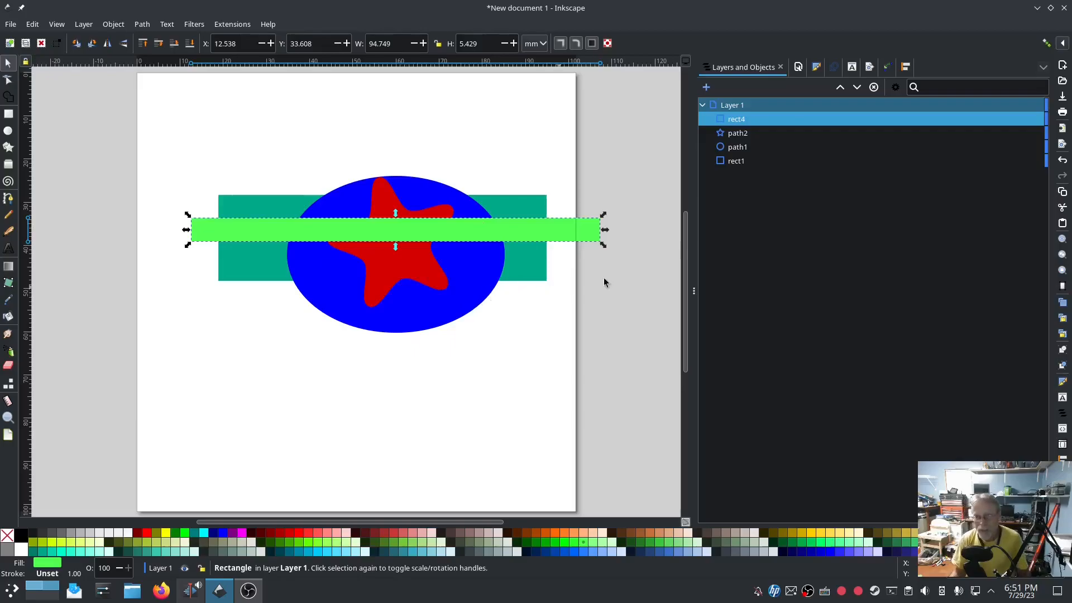
{"action": "left_click", "coordinate": [738, 146]}
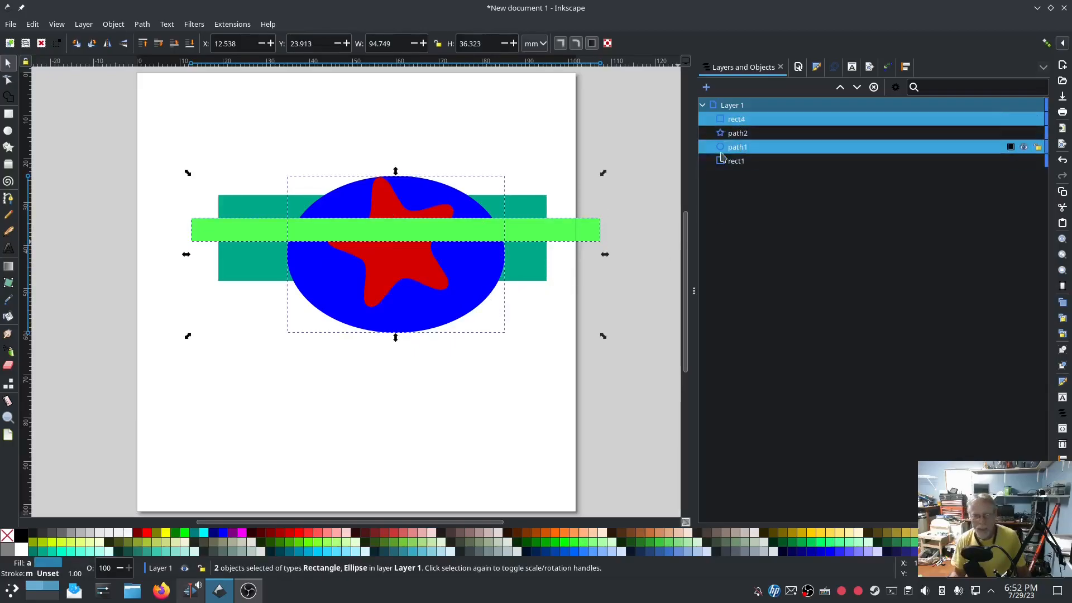
- Flatten just the green bar and blue ellipse into cut pieces
{"action": "left_click", "coordinate": [141, 24]}
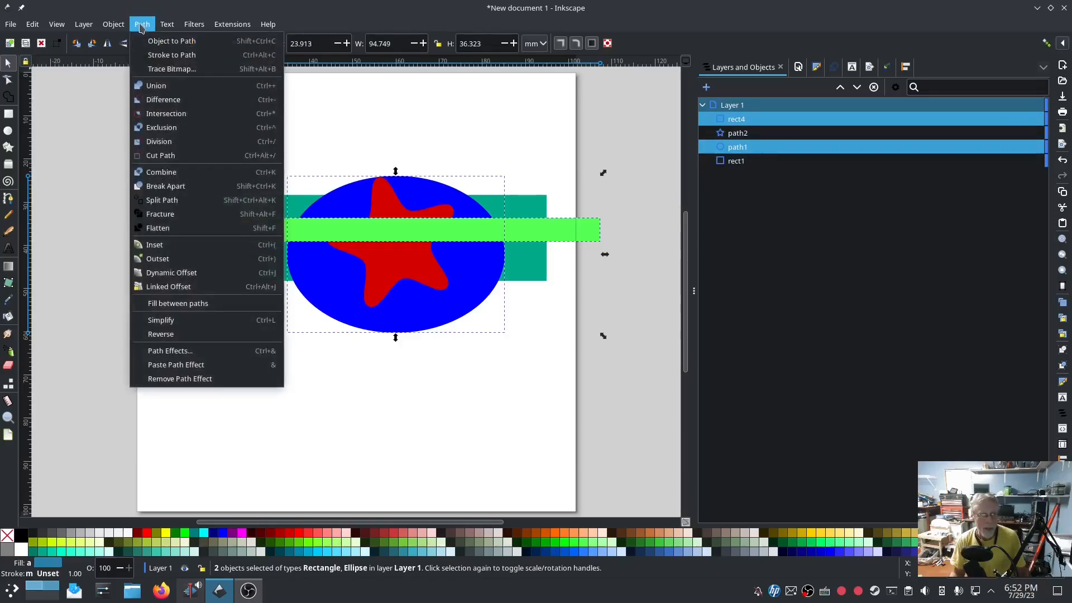
{"action": "left_click", "coordinate": [171, 40]}
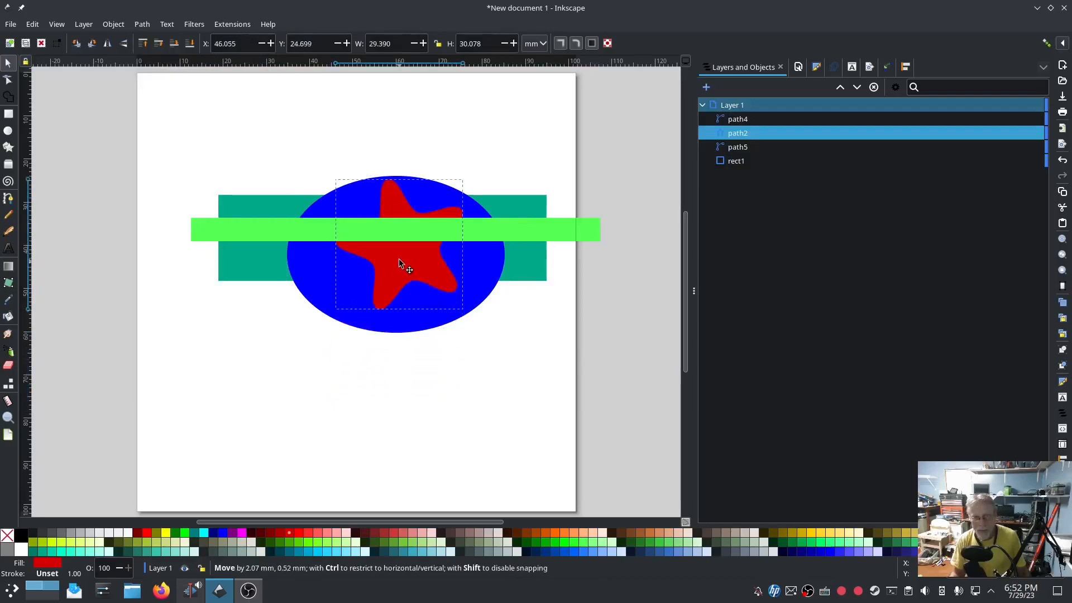
- Move the star and ellipse pieces to inspect the cuts, then restore the original shapes
{"action": "left_click_drag", "start_coordinate": [399, 274], "coordinate": [484, 382]}
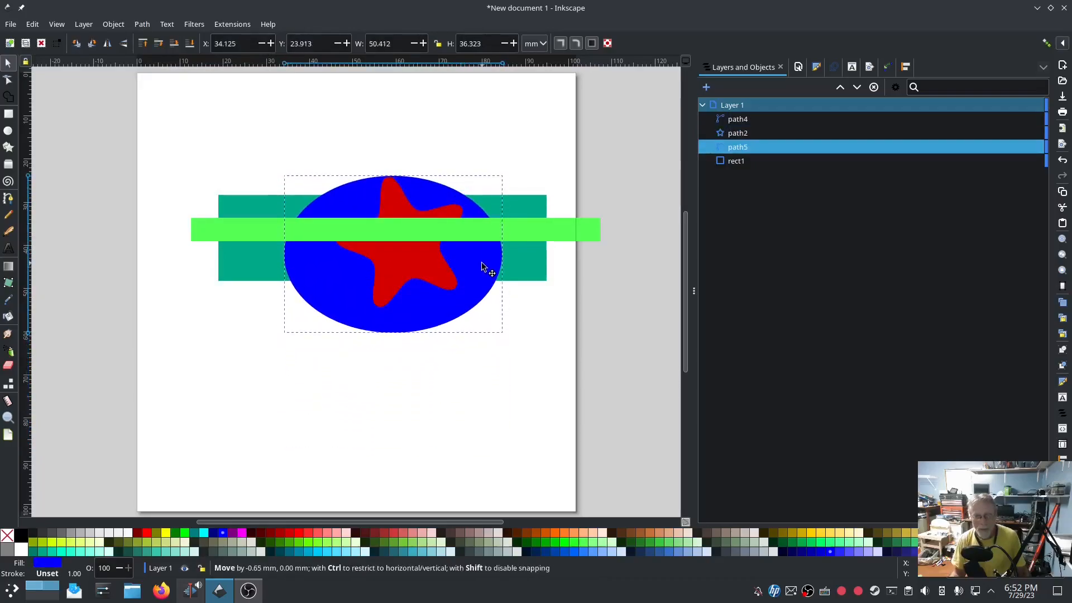
{"action": "left_click", "coordinate": [478, 267]}
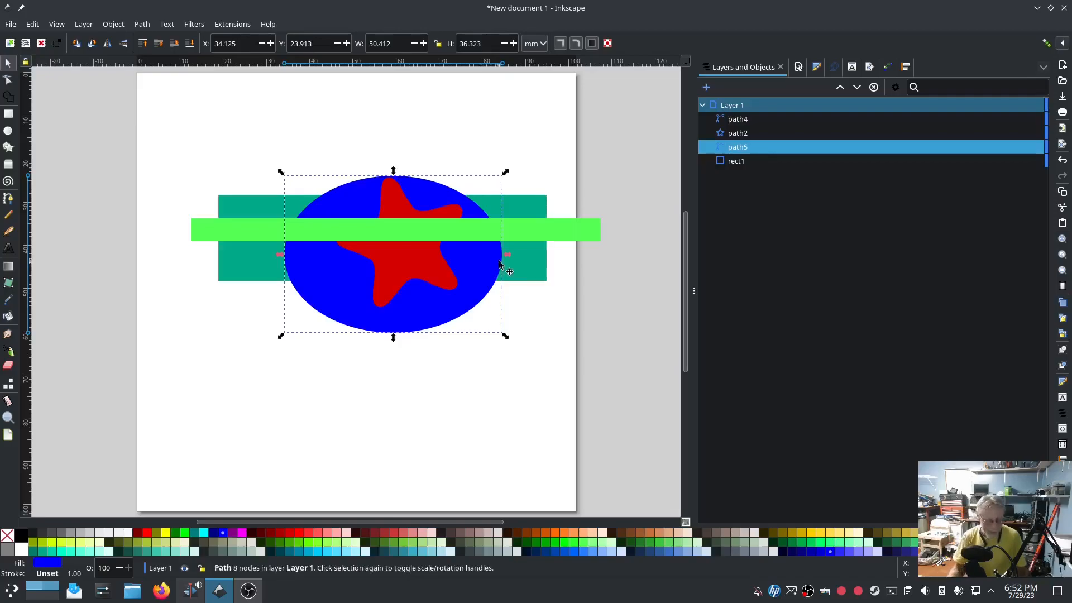
{"action": "left_click_drag", "start_coordinate": [499, 264], "coordinate": [503, 261]}
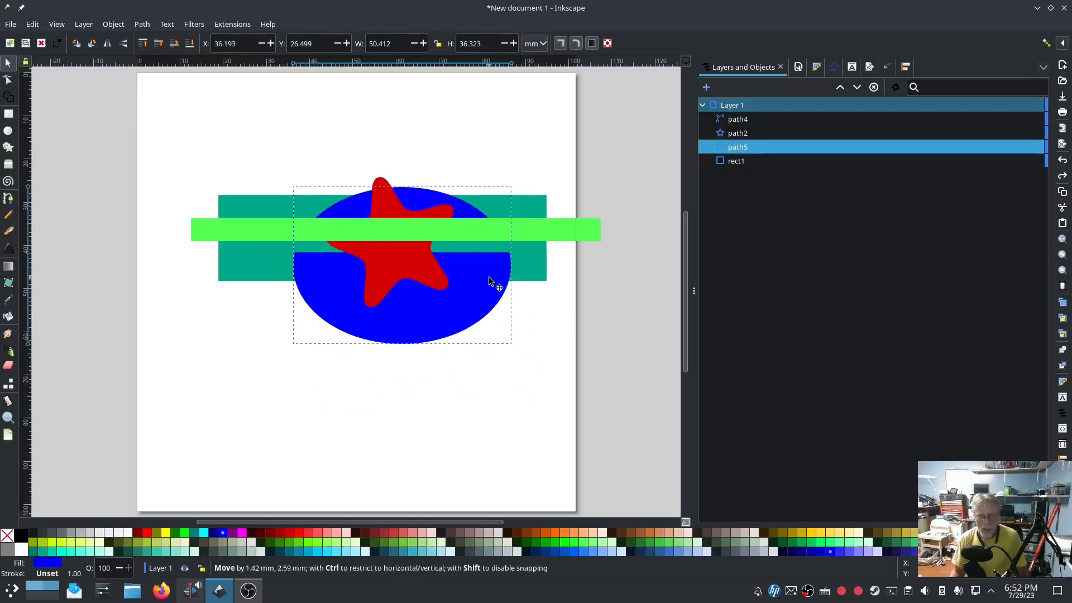
{"action": "left_click_drag", "start_coordinate": [489, 282], "coordinate": [506, 308]}
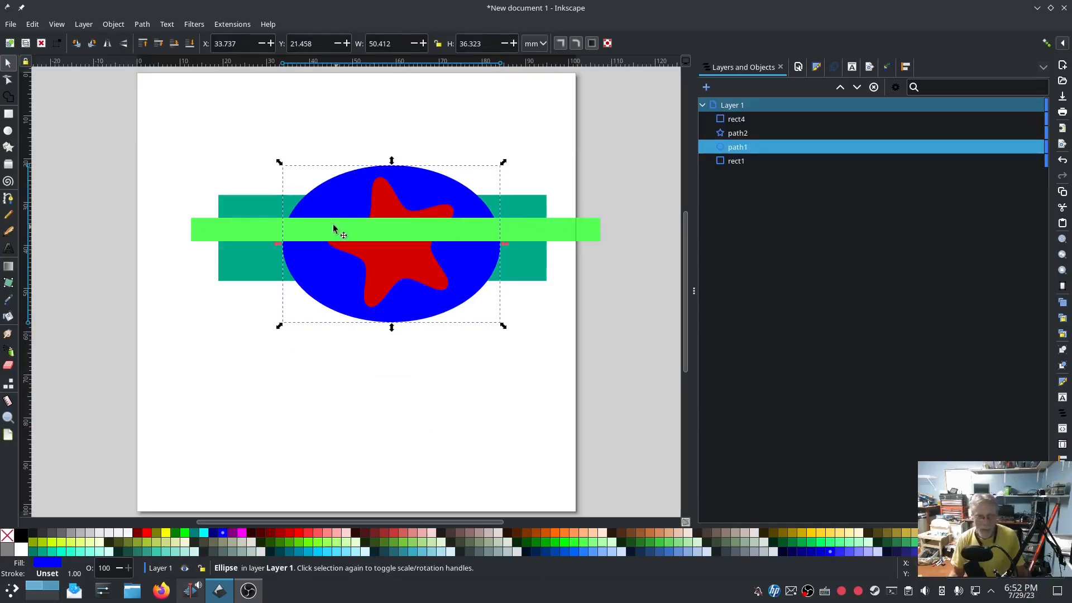
{"action": "mouse_move", "coordinate": [702, 227]}
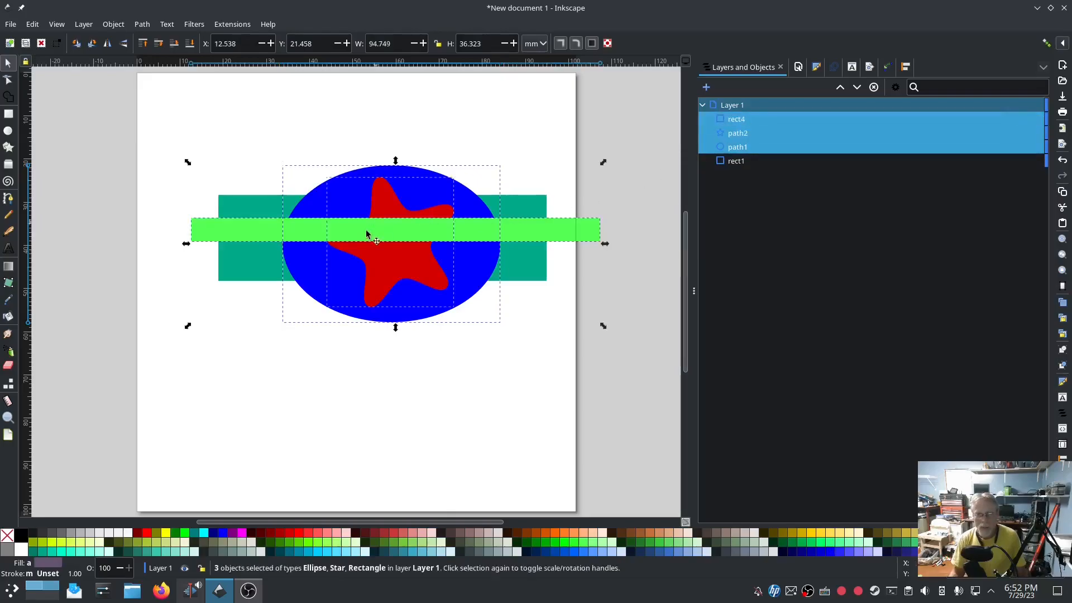
{"action": "mouse_move", "coordinate": [421, 218]}
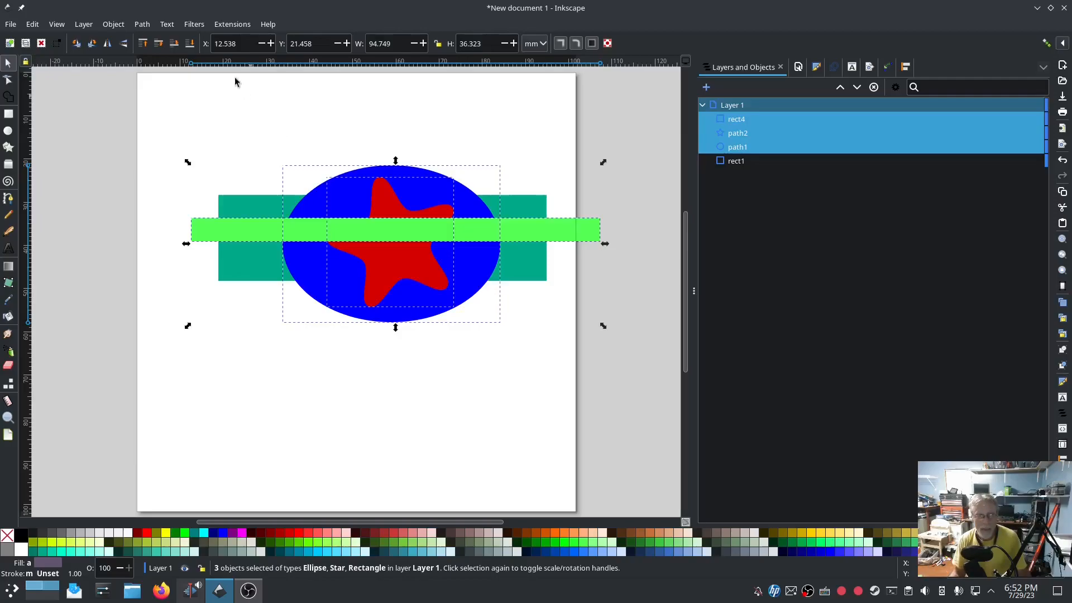
- Flatten the bar, star and ellipse via Path > Flatten and move the ellipse to check the pieces
{"action": "left_click", "coordinate": [142, 24]}
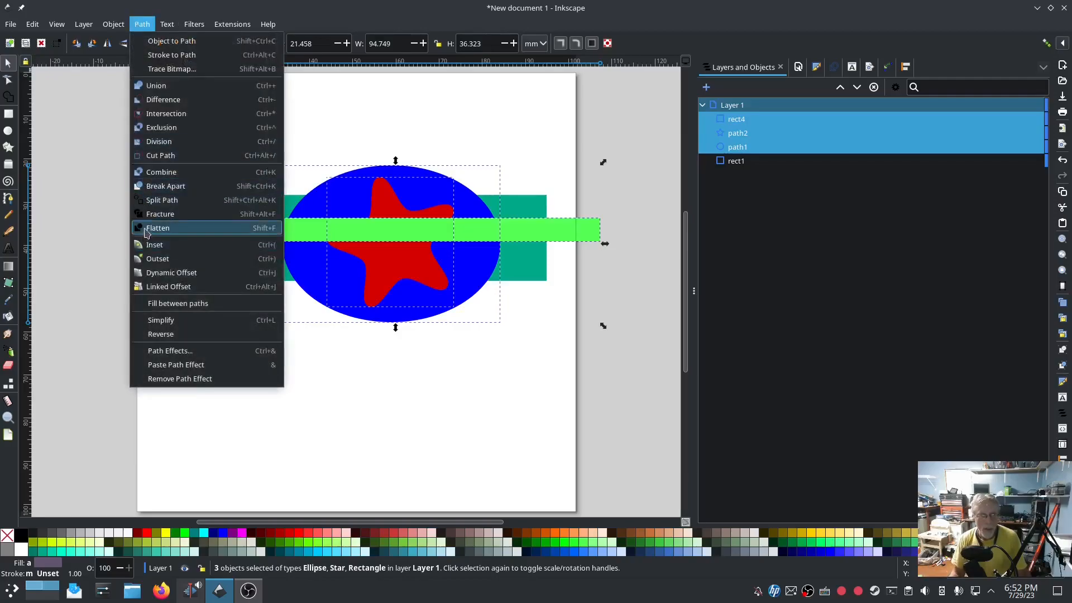
{"action": "left_click", "coordinate": [157, 228]}
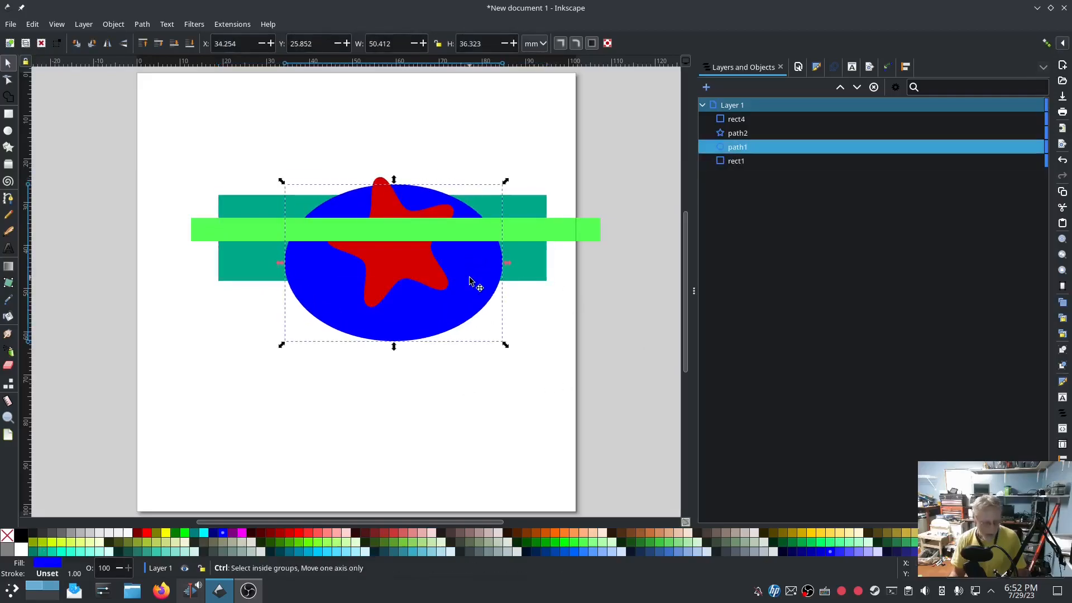
{"action": "left_click_drag", "start_coordinate": [469, 281], "coordinate": [519, 267]}
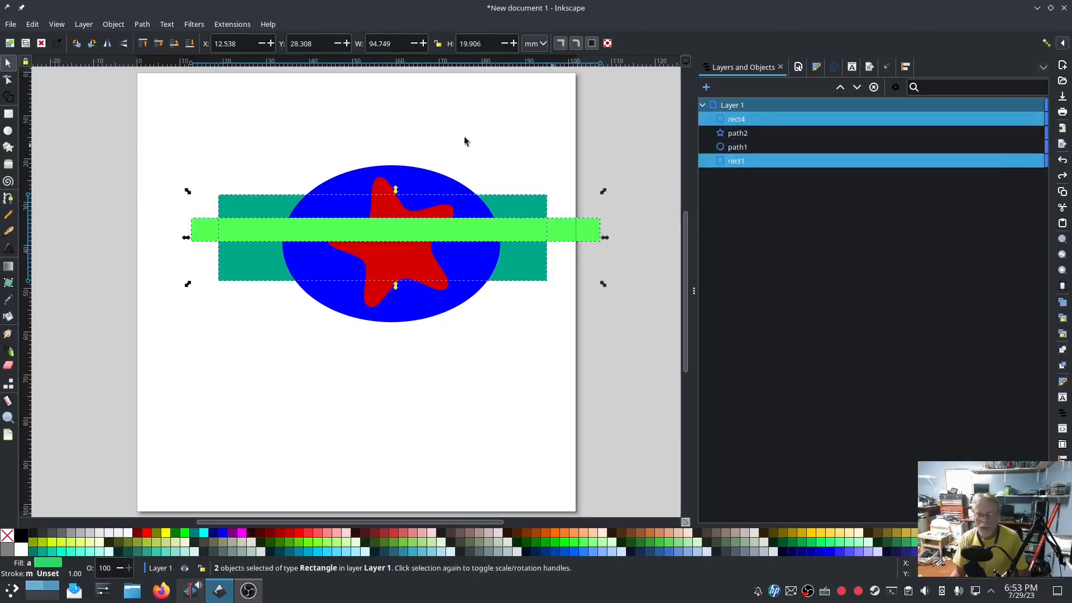
- Flatten rect4 with rect1 and drag the green bar away to reveal the split teal strips
{"action": "left_click", "coordinate": [142, 23]}
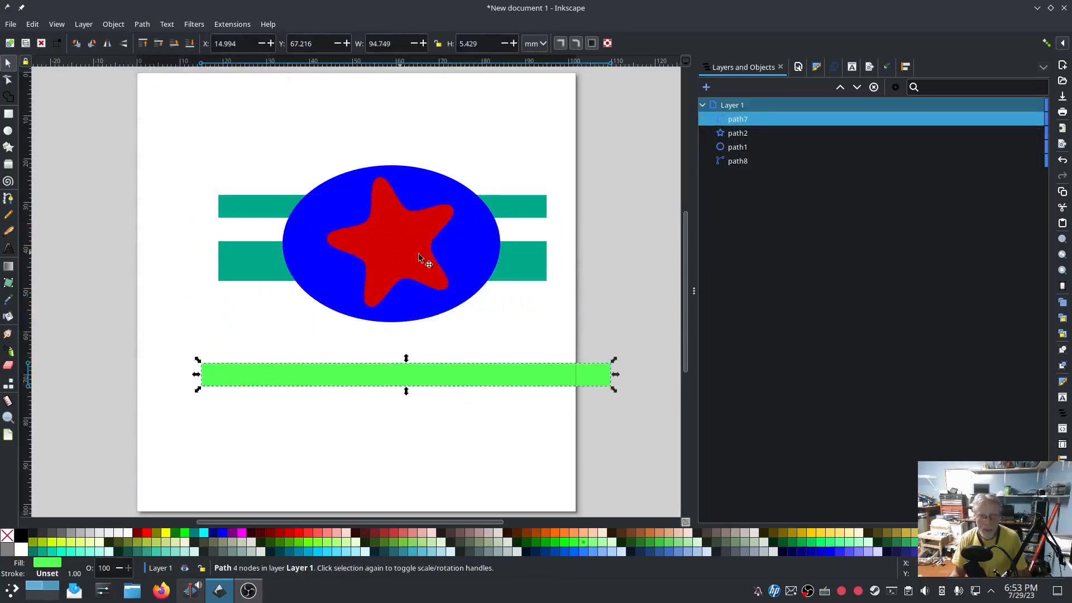
{"action": "mouse_move", "coordinate": [407, 213]}
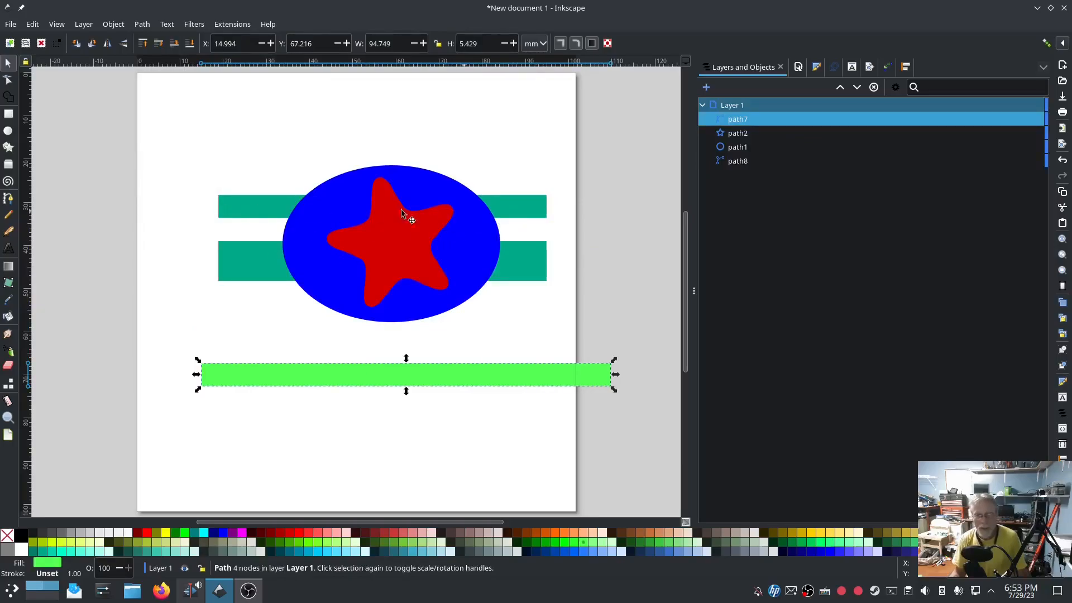
{"action": "mouse_move", "coordinate": [559, 235]}
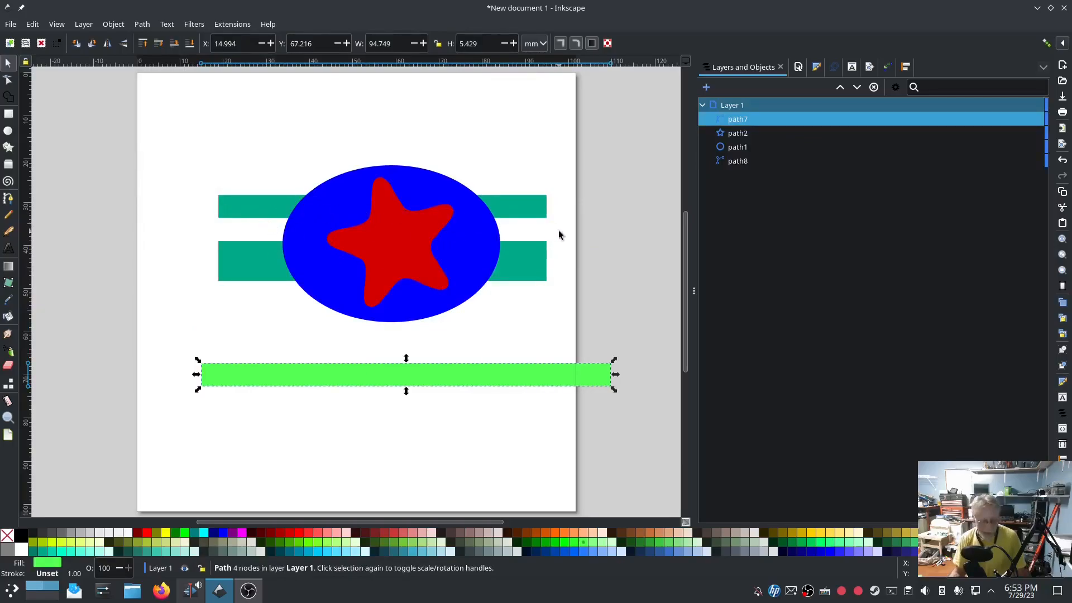
{"action": "left_click_drag", "start_coordinate": [405, 374], "coordinate": [397, 229]}
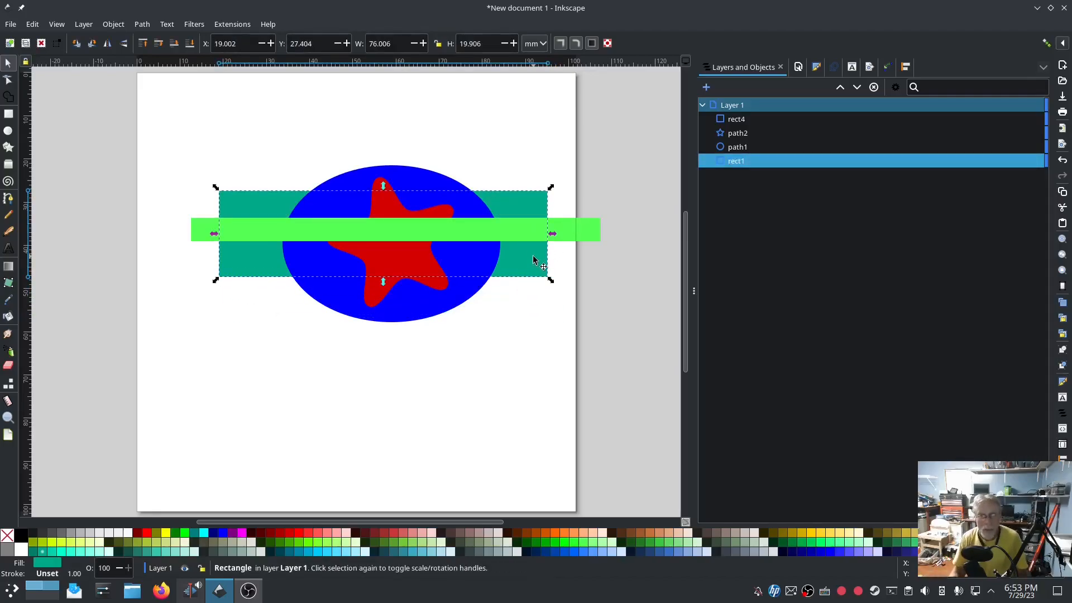
{"action": "mouse_move", "coordinate": [537, 260]}
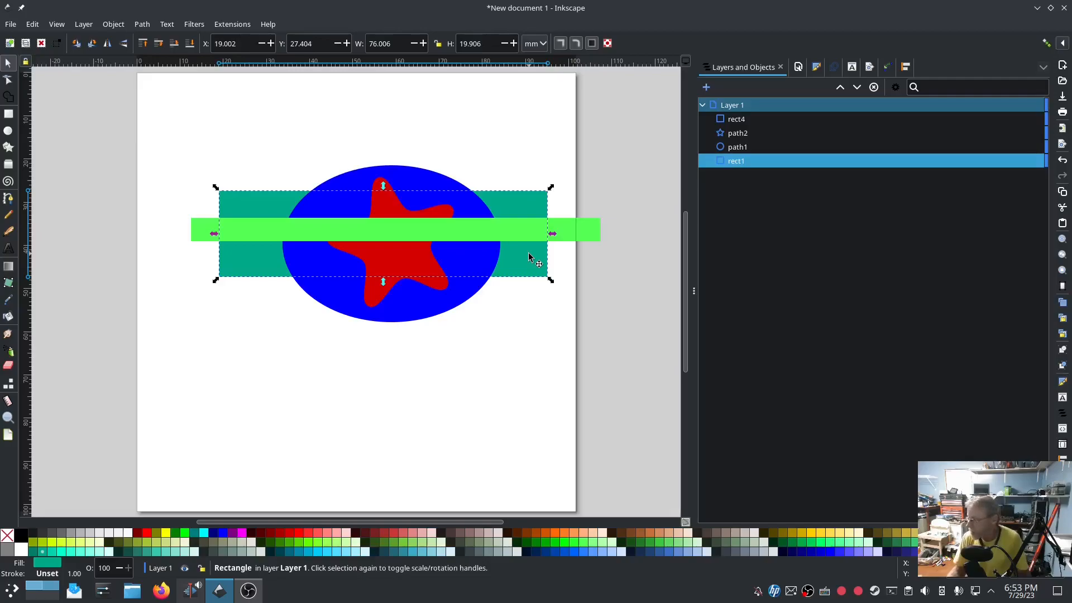
{"action": "mouse_move", "coordinate": [532, 266]}
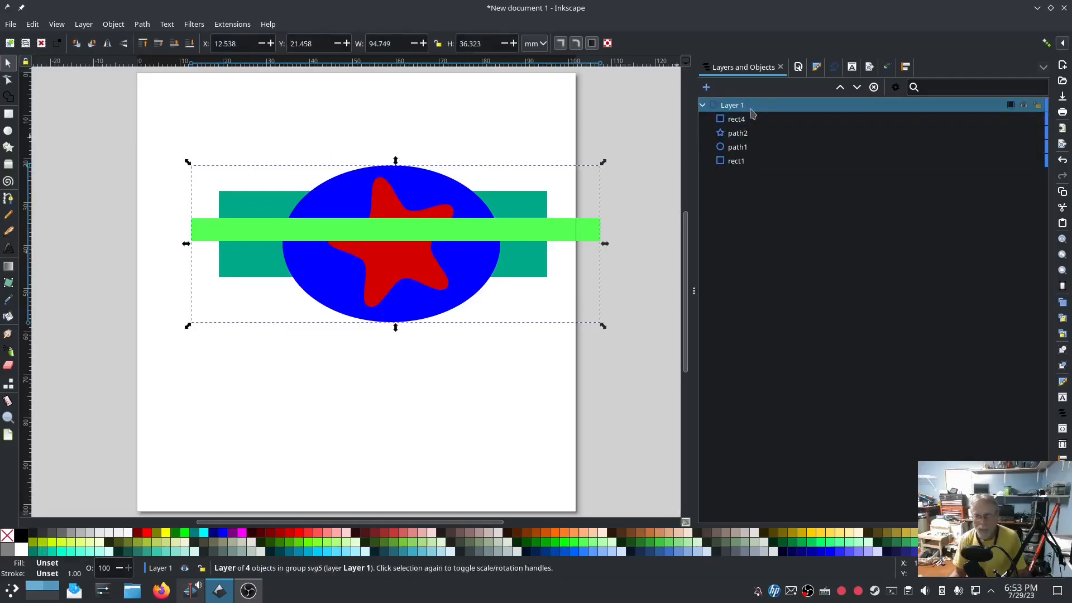
- Flatten all four shapes into paths path8–path11 and lift the green bar above the teal pieces
{"action": "left_click", "coordinate": [142, 23]}
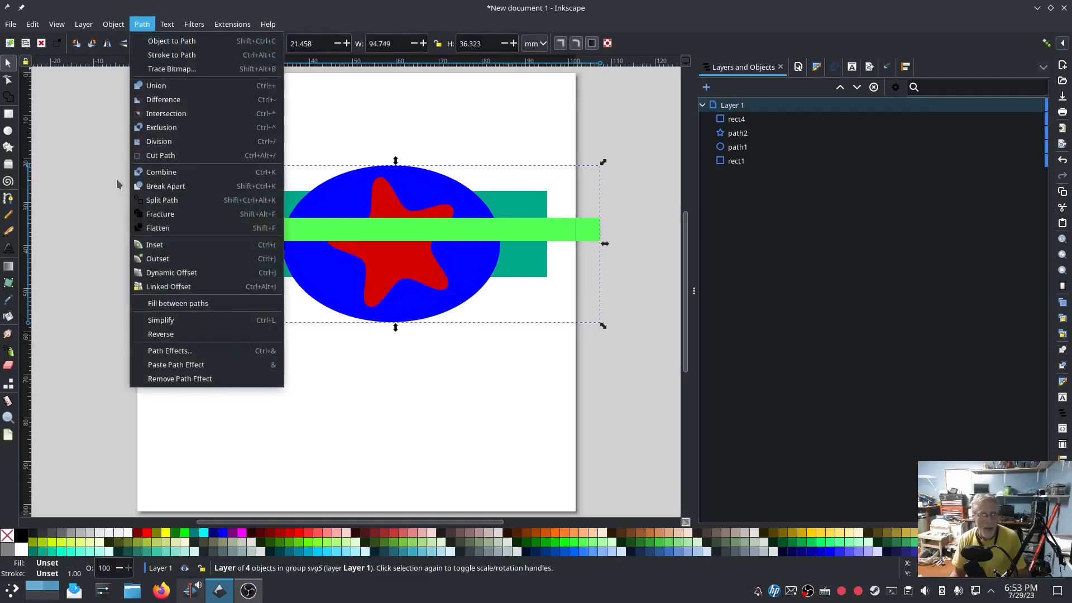
{"action": "left_click", "coordinate": [172, 40]}
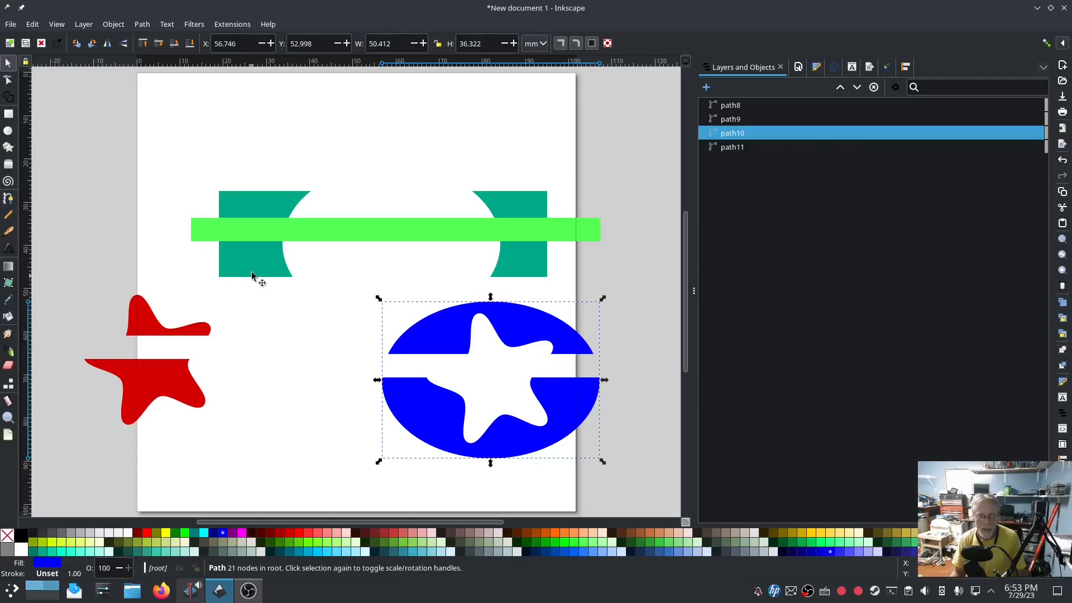
{"action": "left_click_drag", "start_coordinate": [395, 230], "coordinate": [395, 170]}
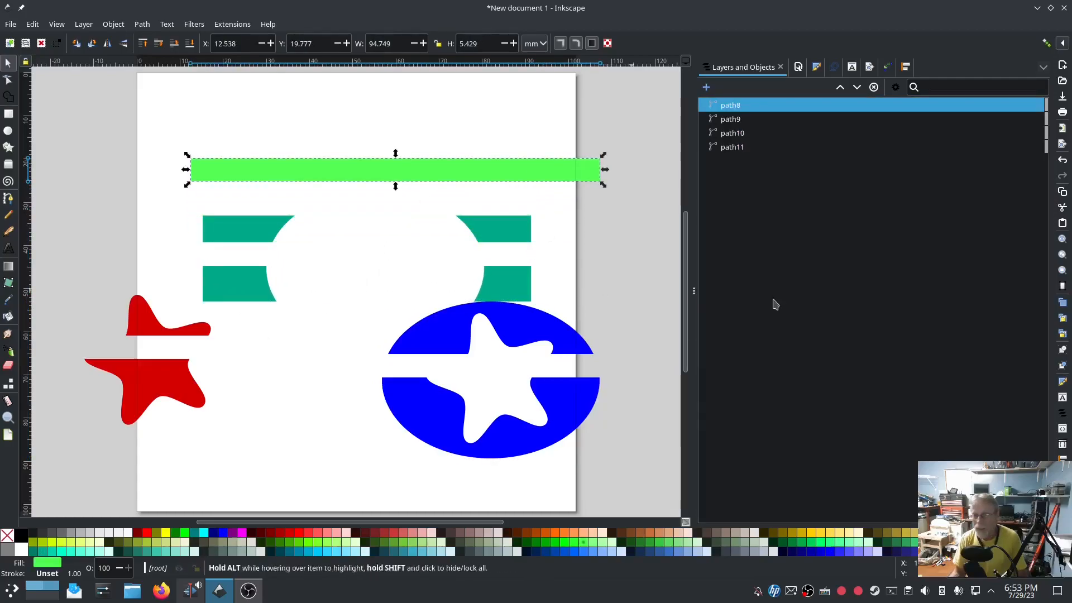
{"action": "mouse_move", "coordinate": [820, 295]}
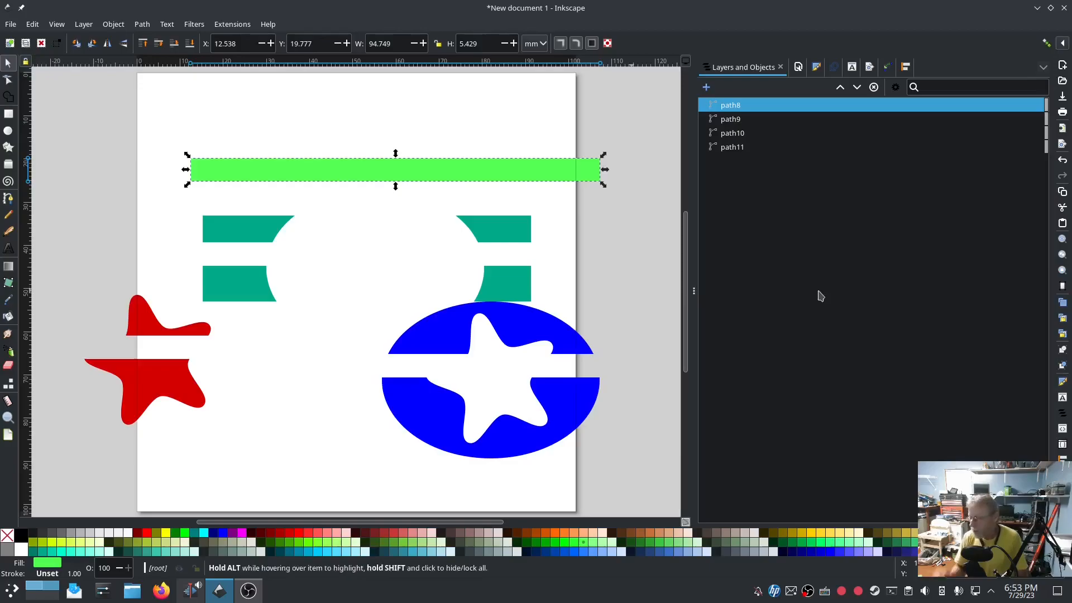